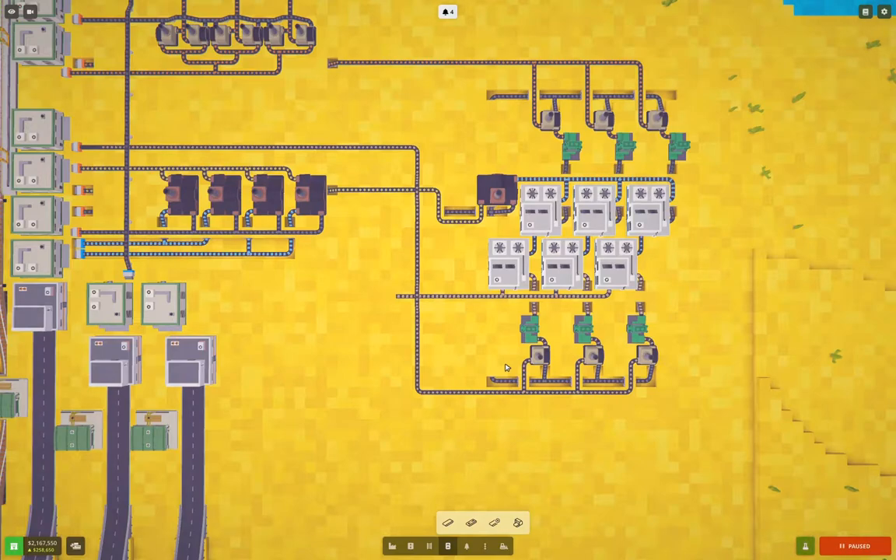
pyautogui.moveTo(526, 276)
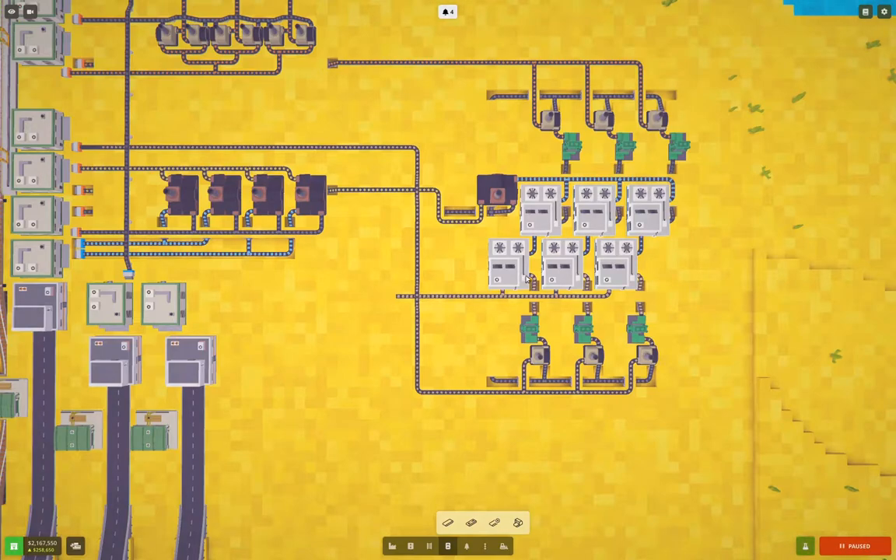
pyautogui.moveTo(534, 353)
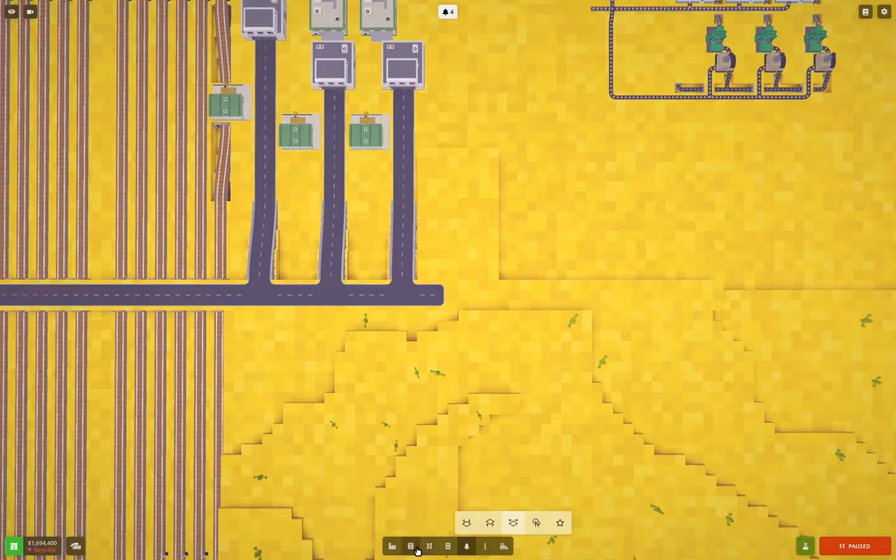
# Place a fourth freight station by the road, plus a garage on a short road
pyautogui.click(409, 546)
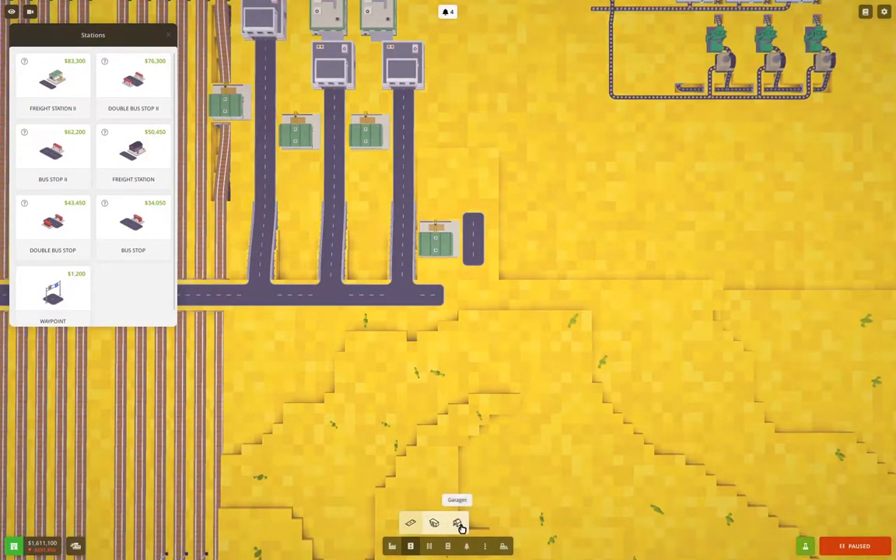
pyautogui.click(456, 523)
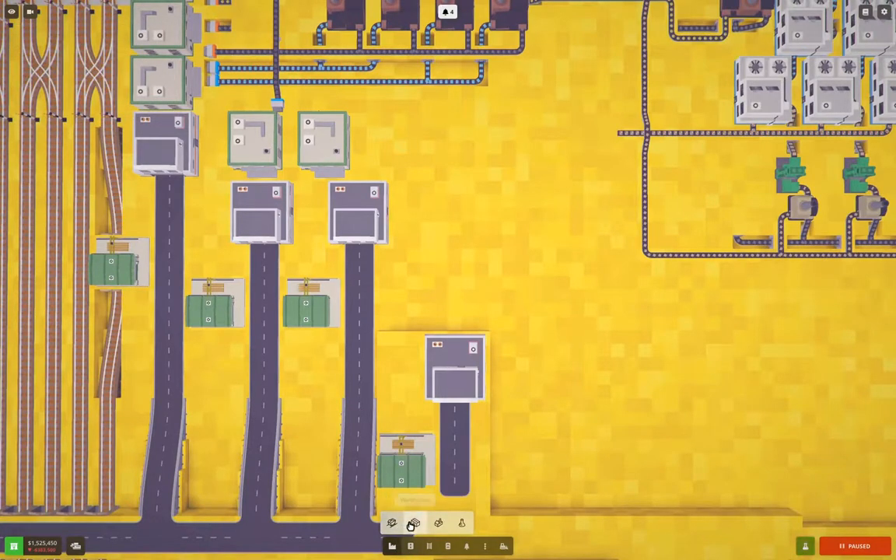
pyautogui.moveTo(414, 523)
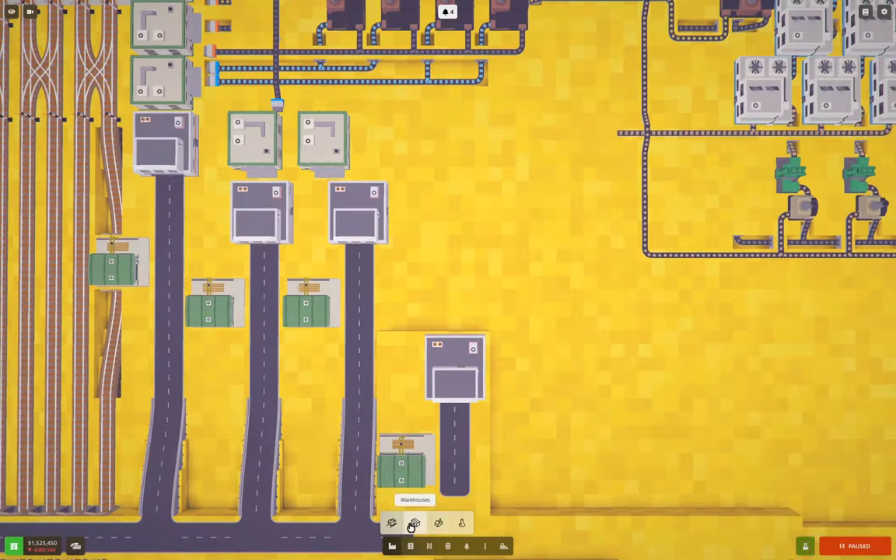
# Place a Large Warehouse II directly above the new garage
pyautogui.click(412, 524)
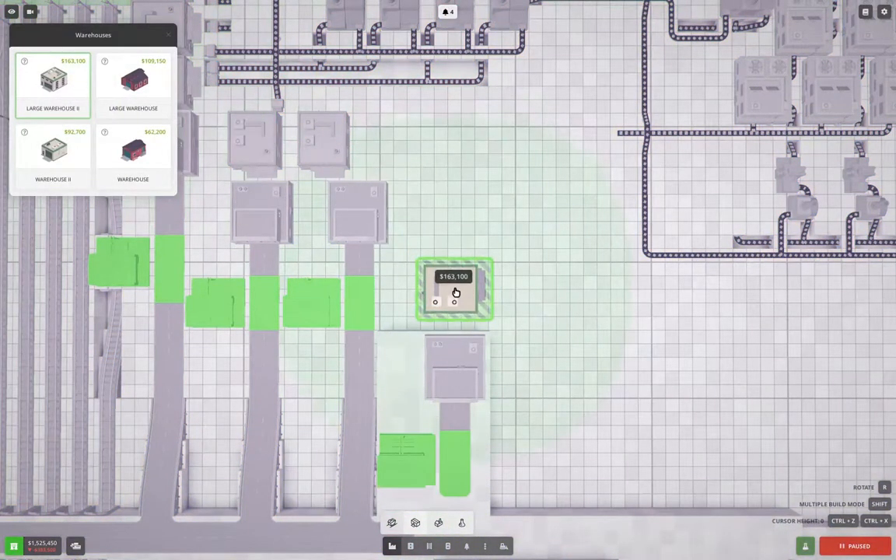
pyautogui.click(457, 293)
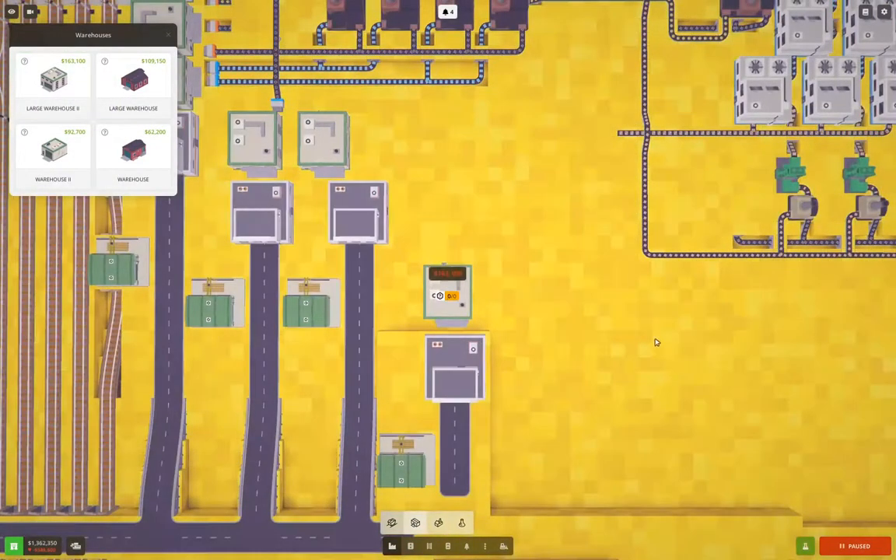
pyautogui.click(448, 293)
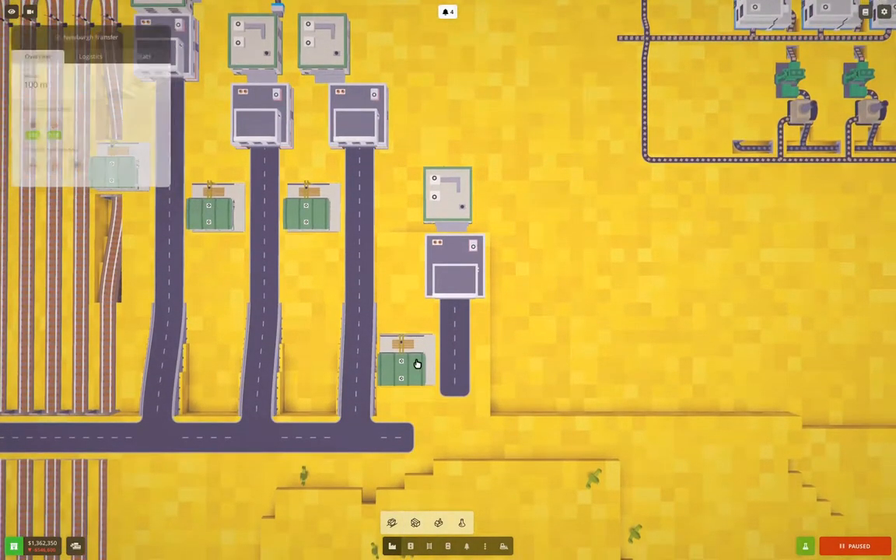
# Rename the newest freight station to 'Factory Circuit Pickup'
pyautogui.click(454, 268)
pyautogui.write('Factory Circuit Pickup')
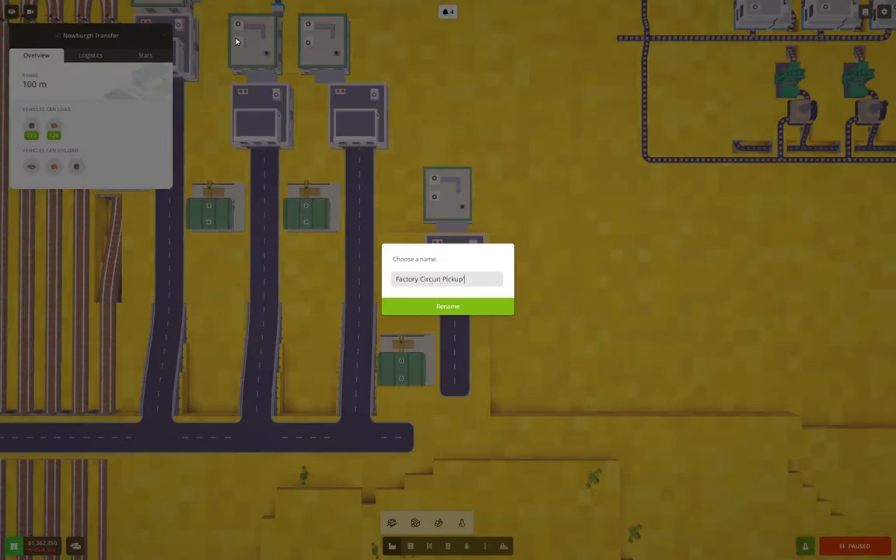
pyautogui.click(447, 306)
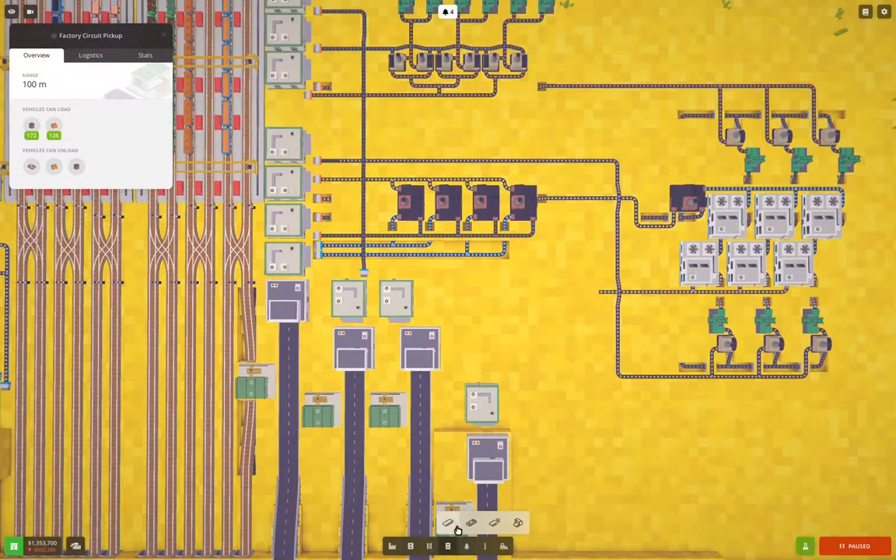
# Put a conveyor connector on the warehouse and lay a belt from the factory line
pyautogui.click(459, 522)
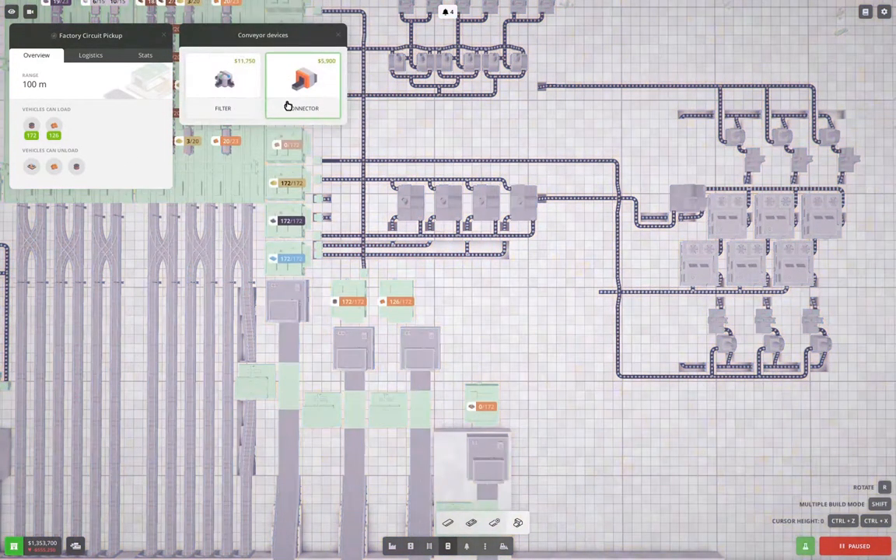
pyautogui.click(302, 82)
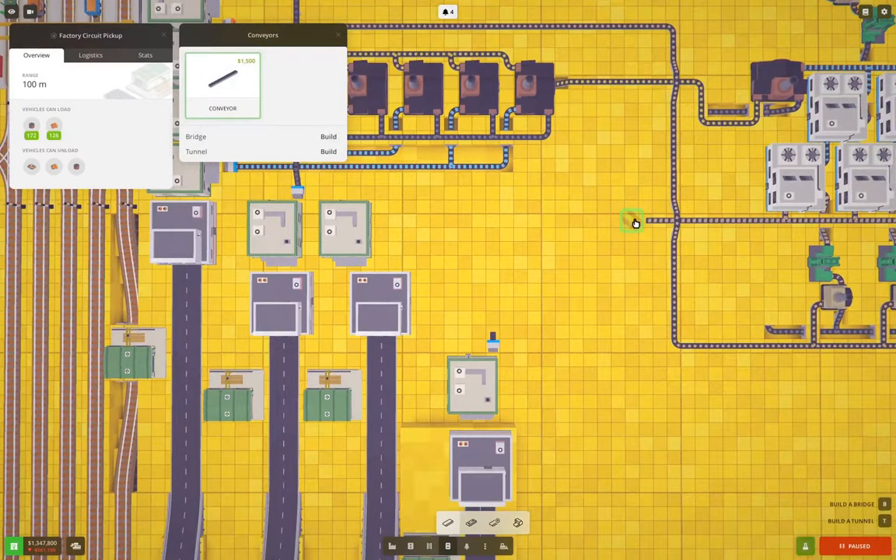
pyautogui.moveTo(634, 224); pyautogui.dragTo(493, 302)
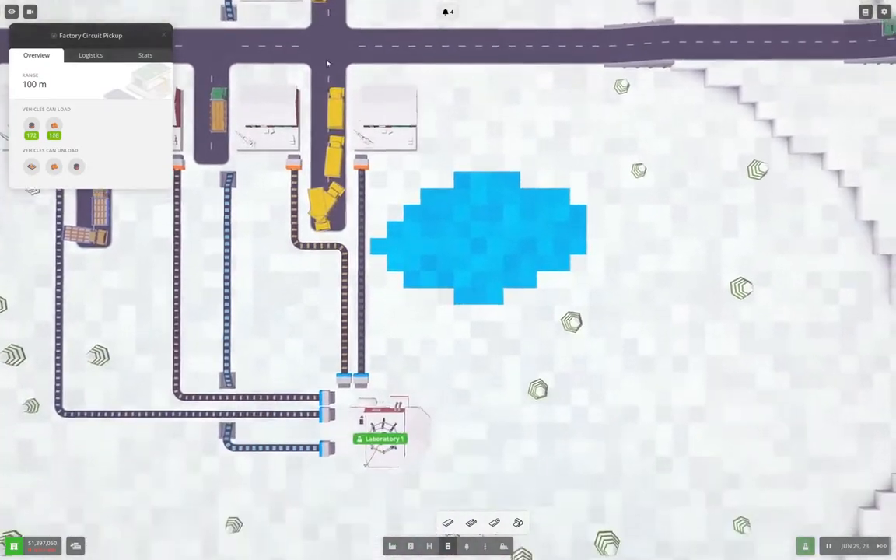
# Bring up Laboratory 1's research tree after its completed Heavy Diesel Engine research
pyautogui.click(379, 432)
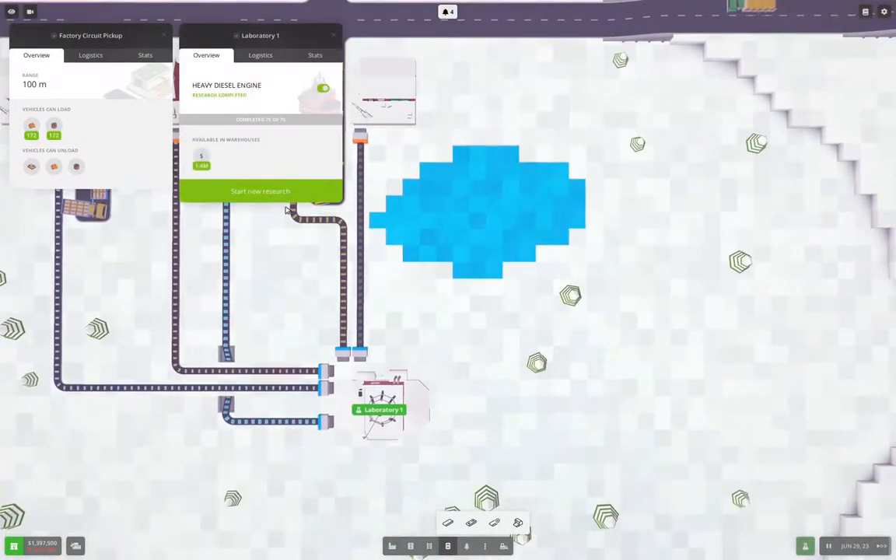
pyautogui.click(260, 191)
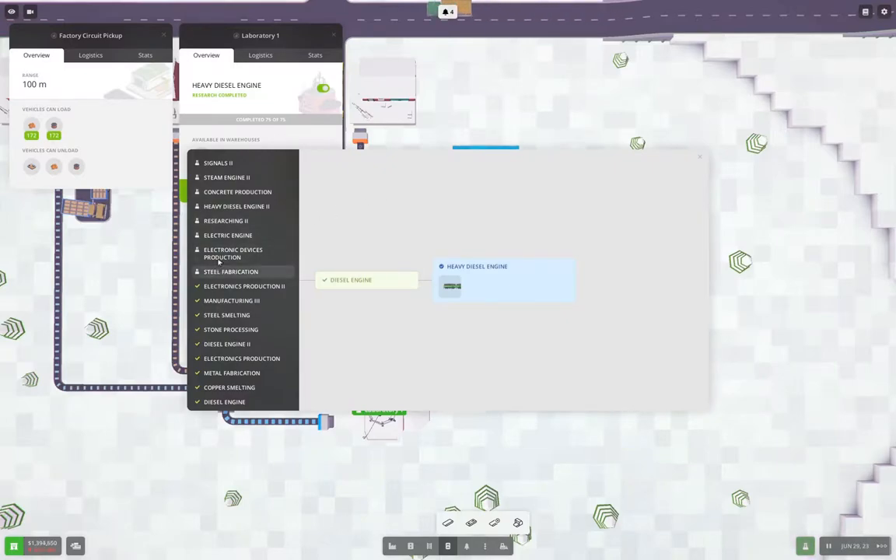
# Browse Electric Engine, Researching II, Heavy Diesel Engine II, Steam Engine II, Signals II, Electronic Devices Production
pyautogui.click(228, 235)
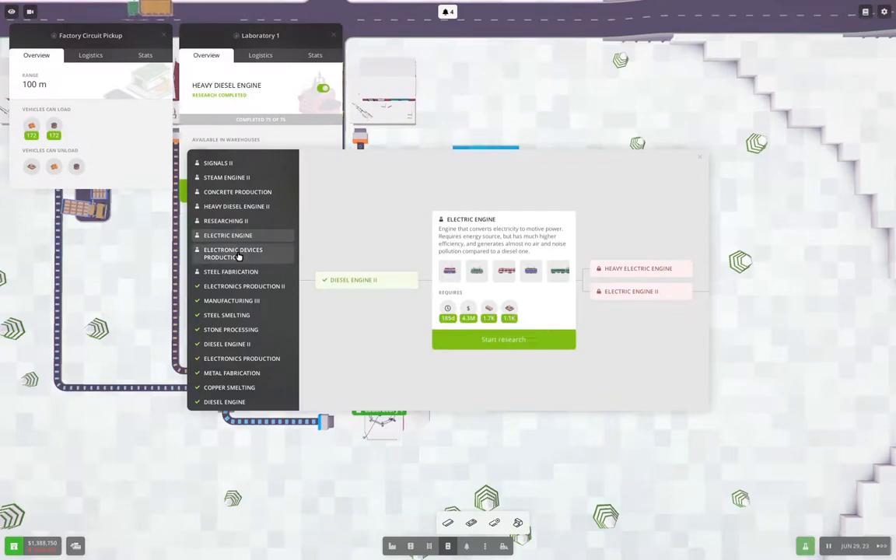
pyautogui.click(234, 253)
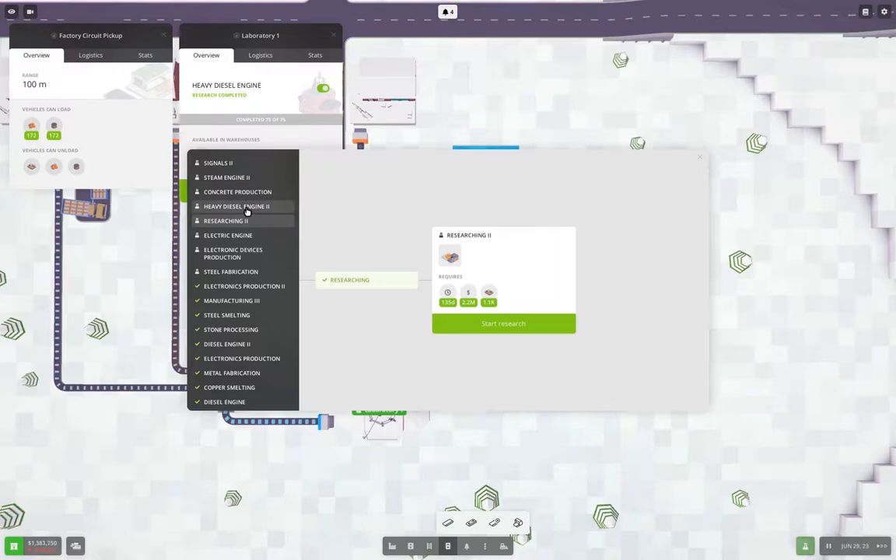
pyautogui.click(236, 206)
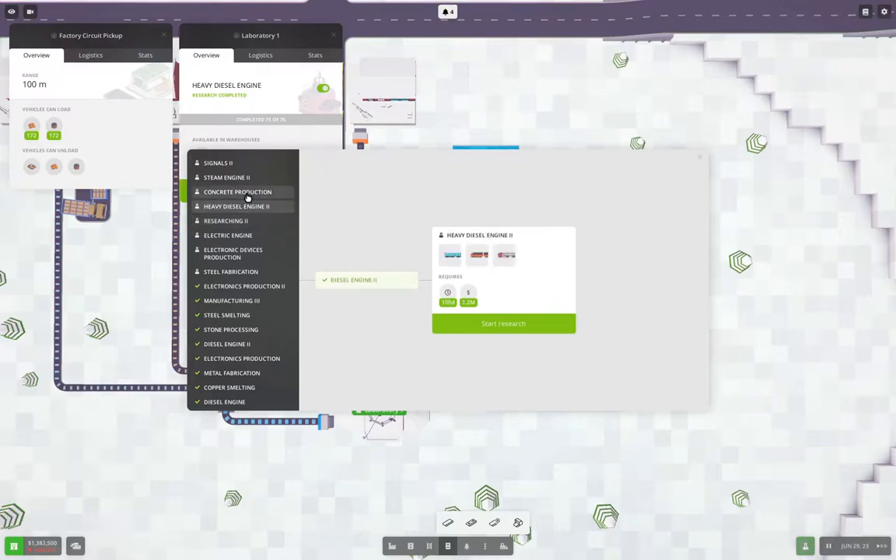
pyautogui.click(226, 177)
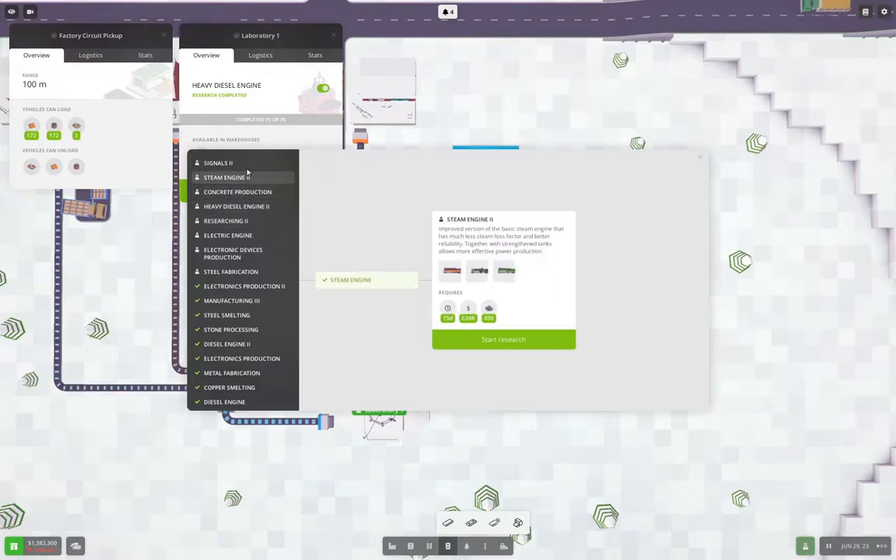
pyautogui.click(218, 163)
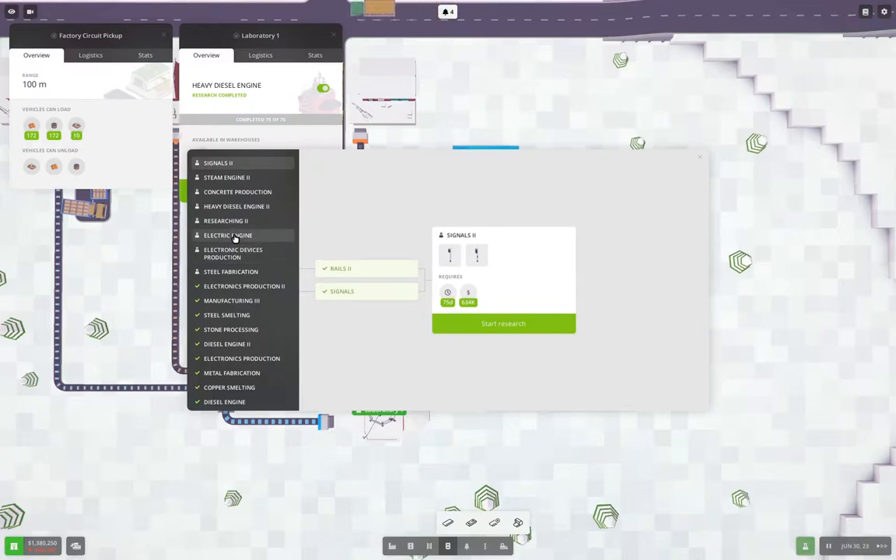
pyautogui.click(232, 253)
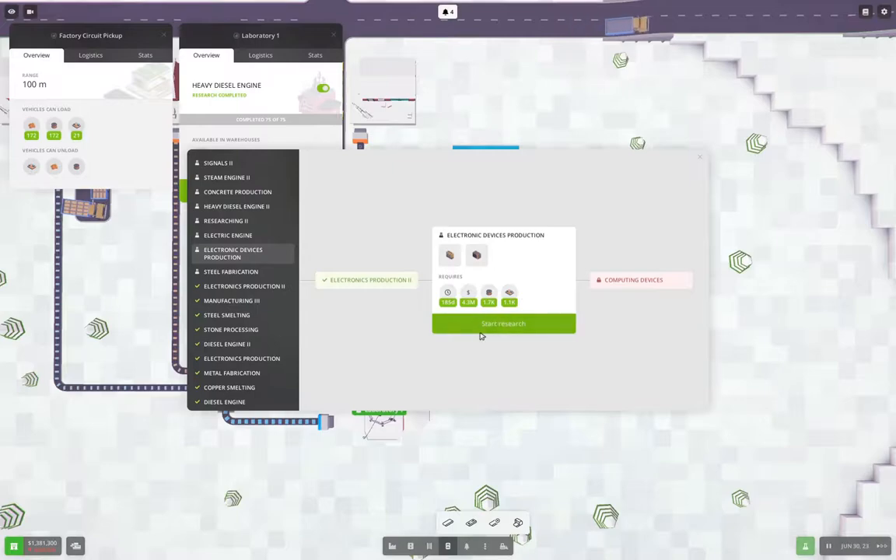
# Start Electronic Devices Production research in Laboratory 1, then close the laboratory panel
pyautogui.click(504, 323)
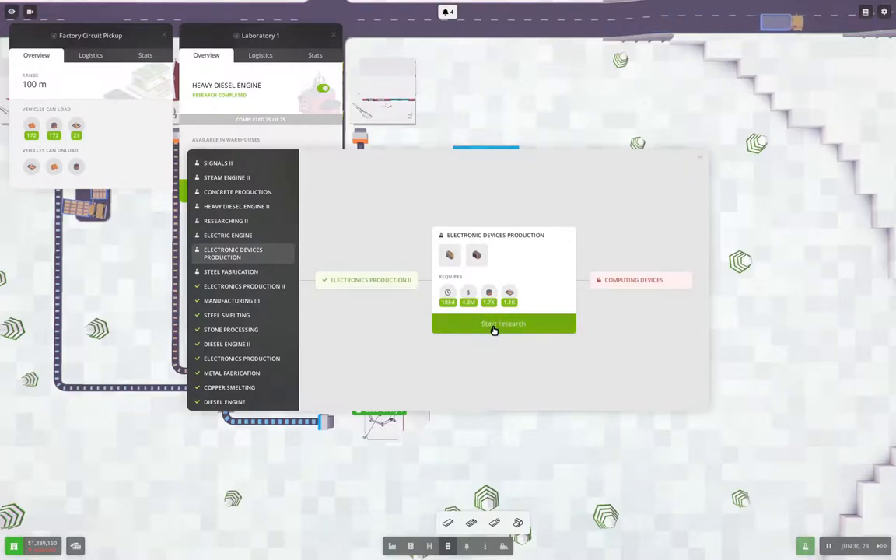
pyautogui.click(503, 324)
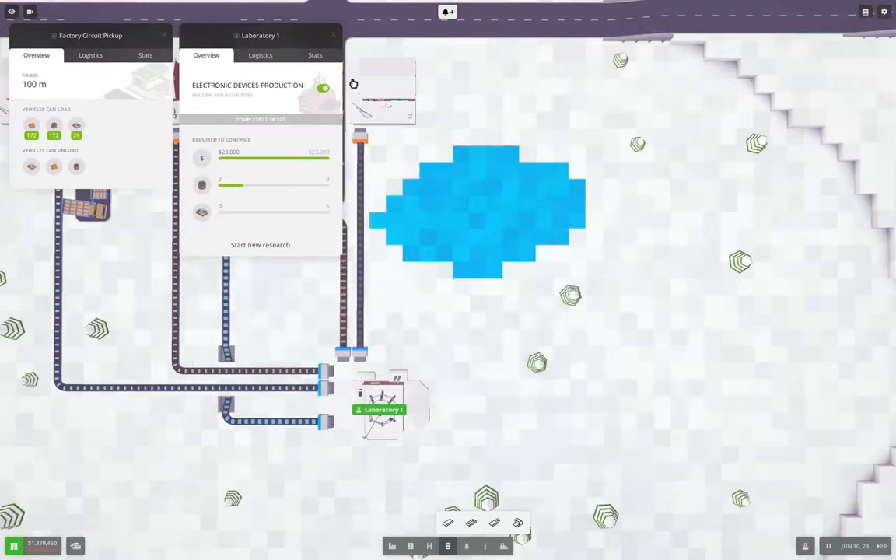
pyautogui.click(332, 35)
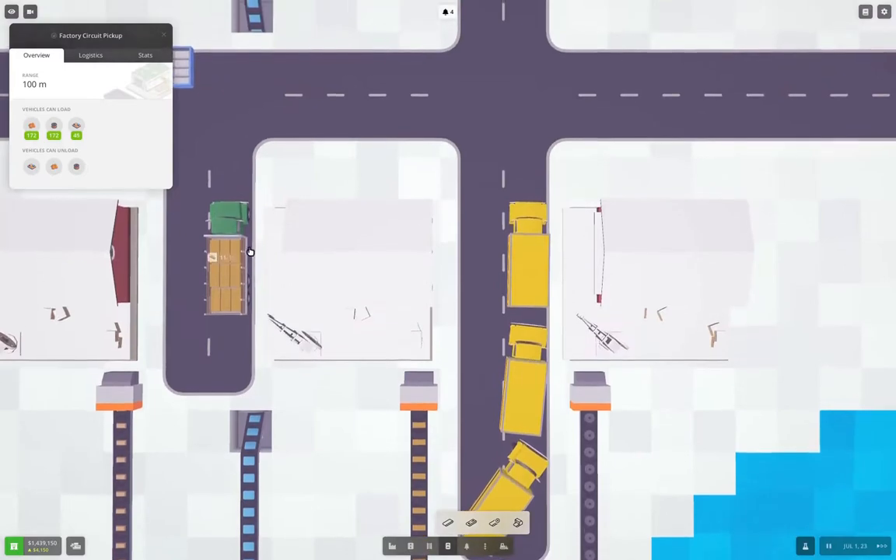
# Open Garage 2's details in the depot area, showing no vehicles
pyautogui.click(225, 264)
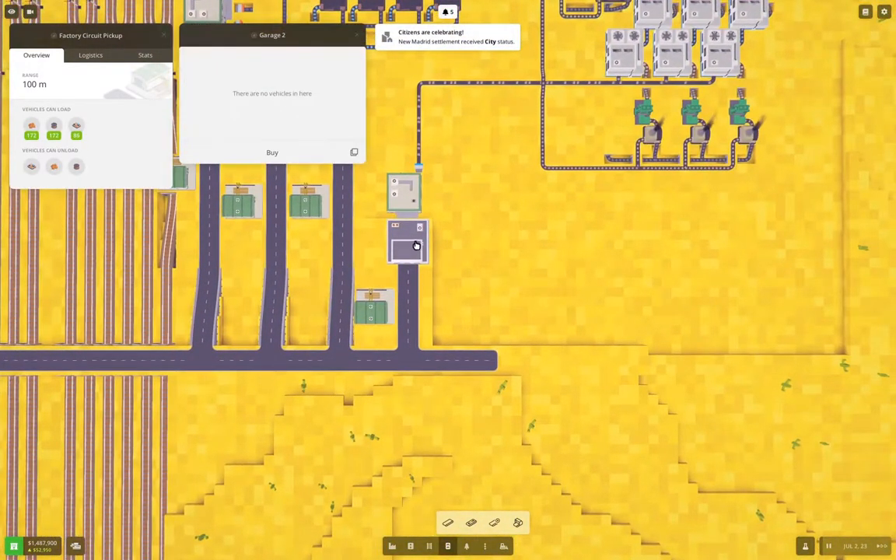
# Buy a truck, Car #30, for $206,450 from Garage 2
pyautogui.click(271, 153)
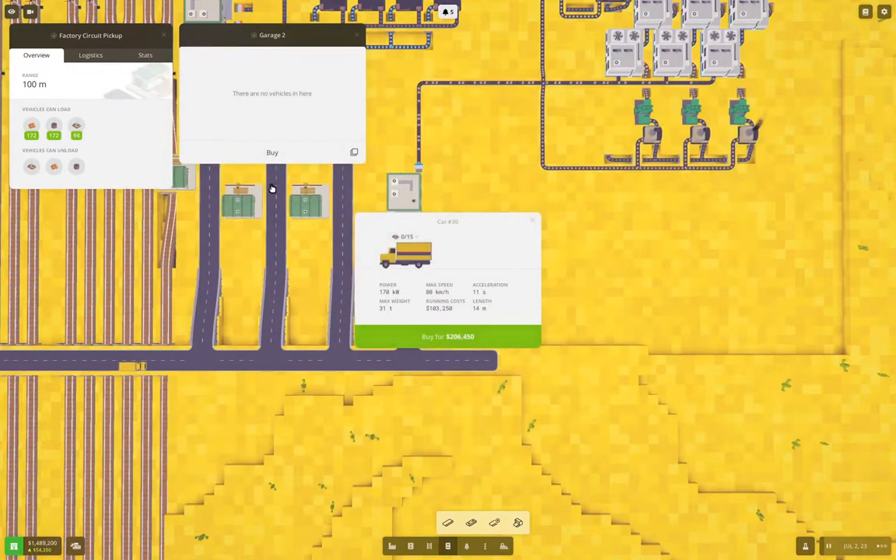
pyautogui.click(447, 336)
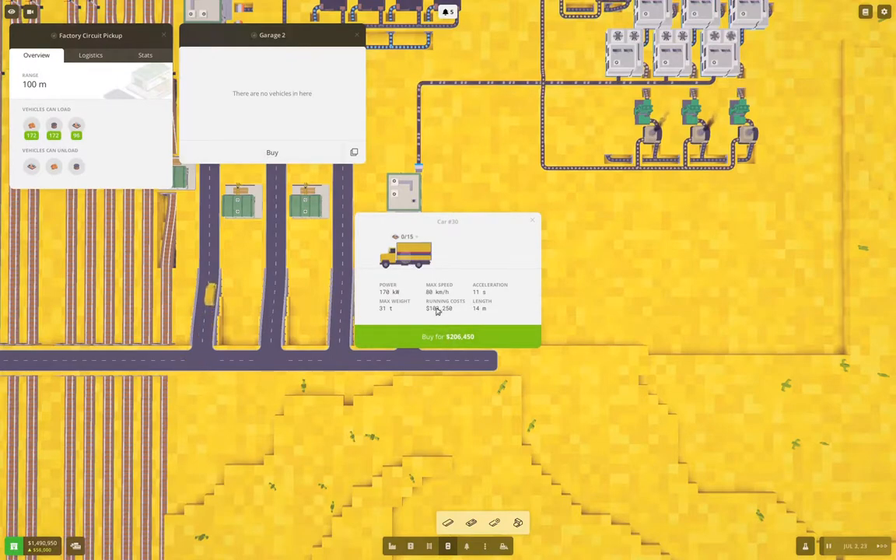
pyautogui.click(447, 337)
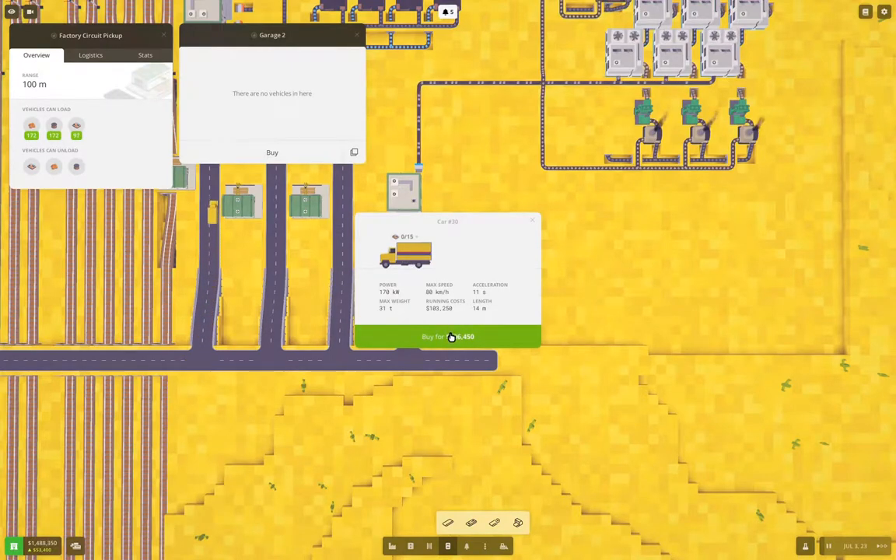
pyautogui.click(447, 336)
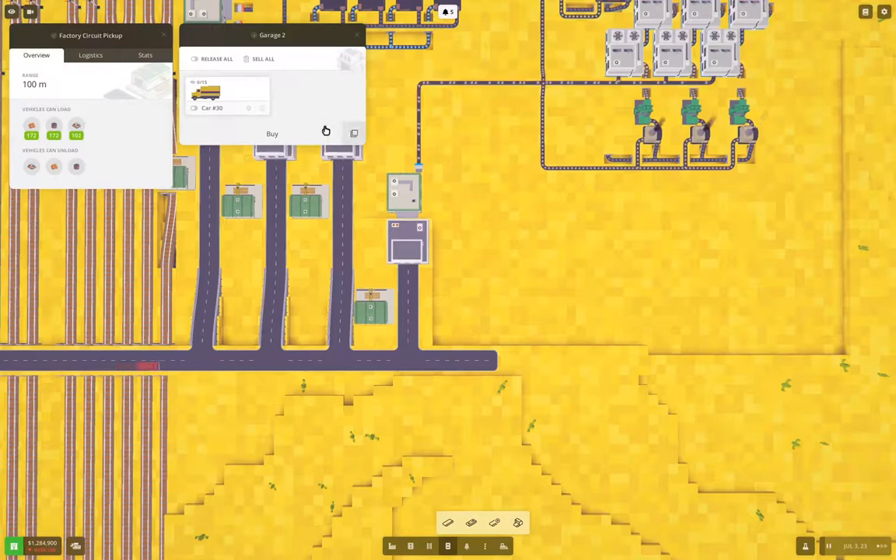
# Route Car #30 from Factory Circuit Pickup to Research Park Dropoff A, saved as a new route
pyautogui.click(212, 107)
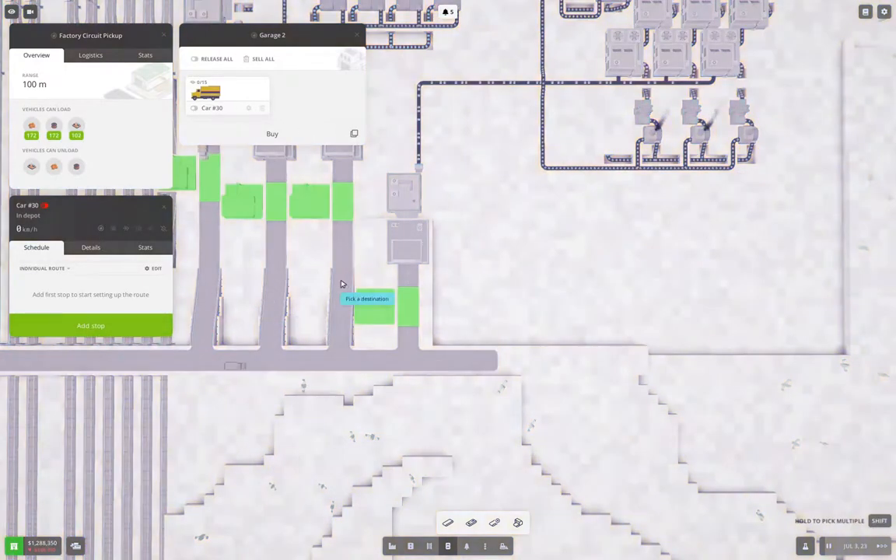
pyautogui.click(375, 304)
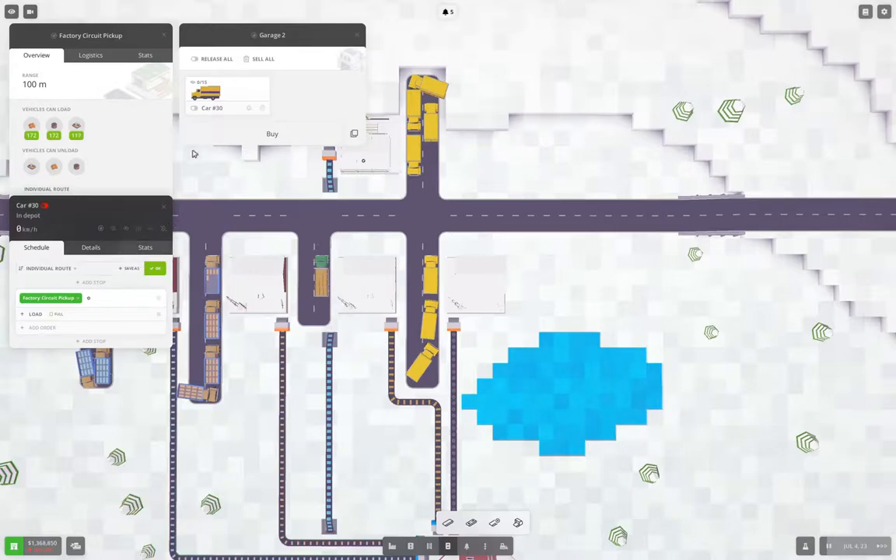
pyautogui.click(93, 341)
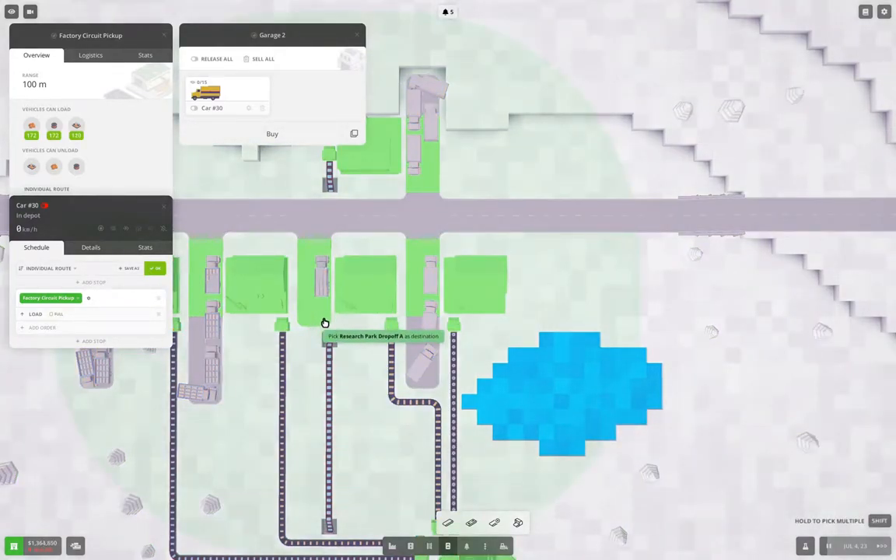
pyautogui.click(325, 322)
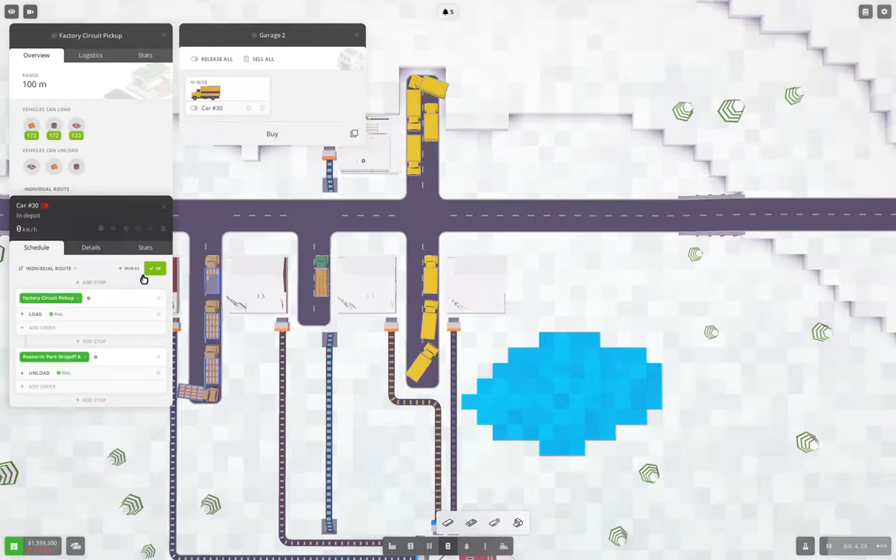
pyautogui.moveTo(131, 268)
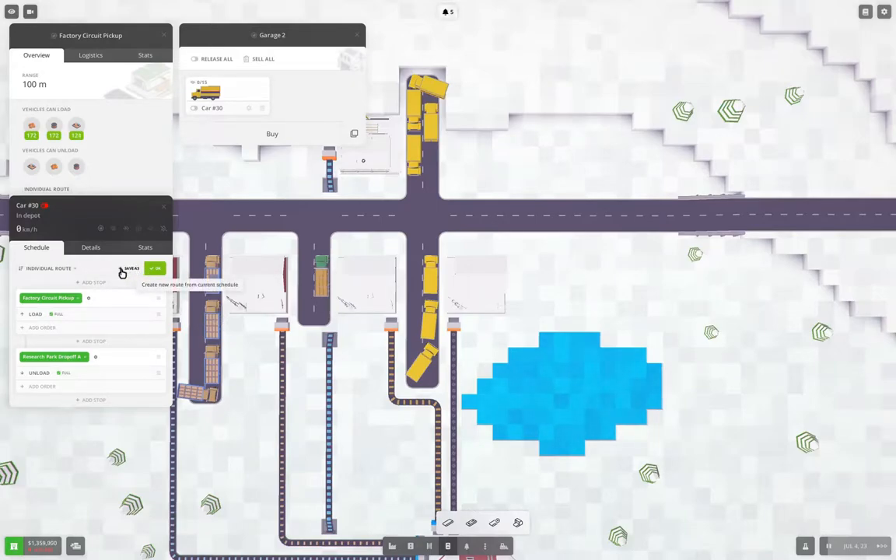
pyautogui.click(156, 268)
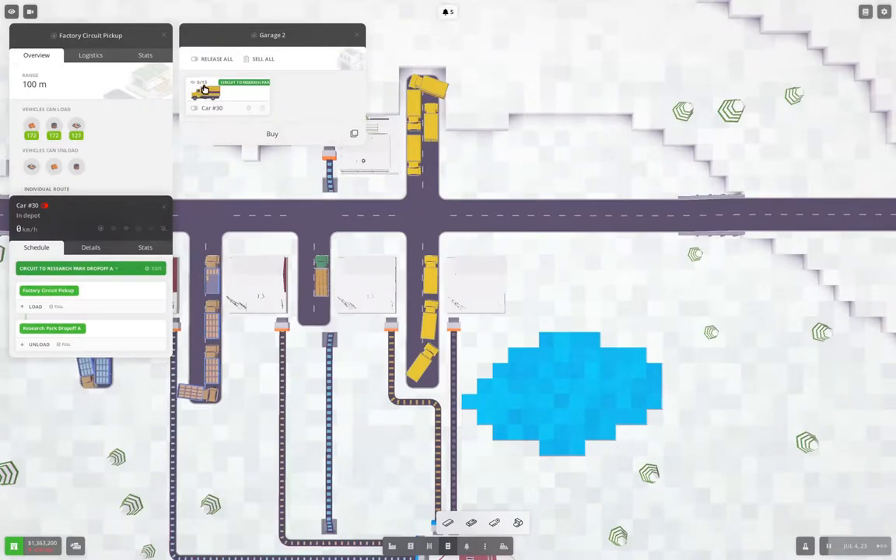
# Release Car #30 onto the Circuit to Research Park Dropoff A route and duplicate it
pyautogui.click(195, 93)
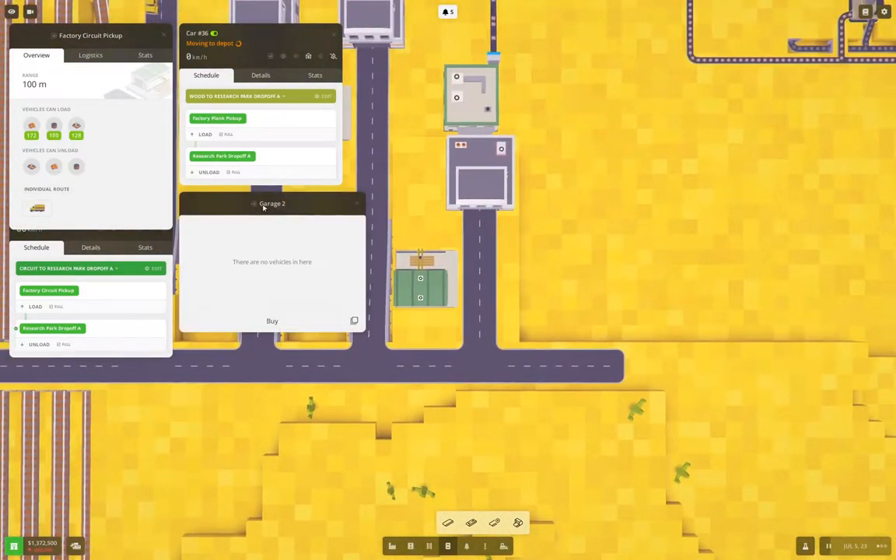
pyautogui.moveTo(354, 321)
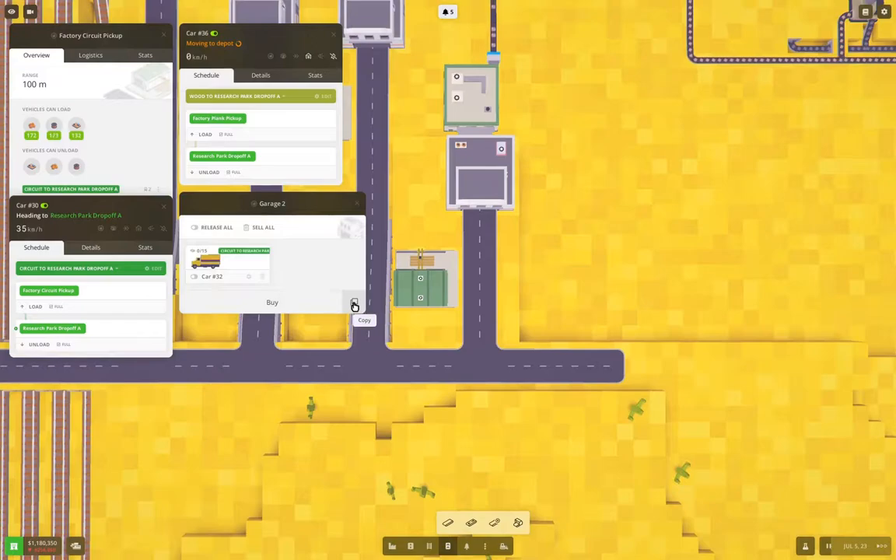
pyautogui.click(355, 302)
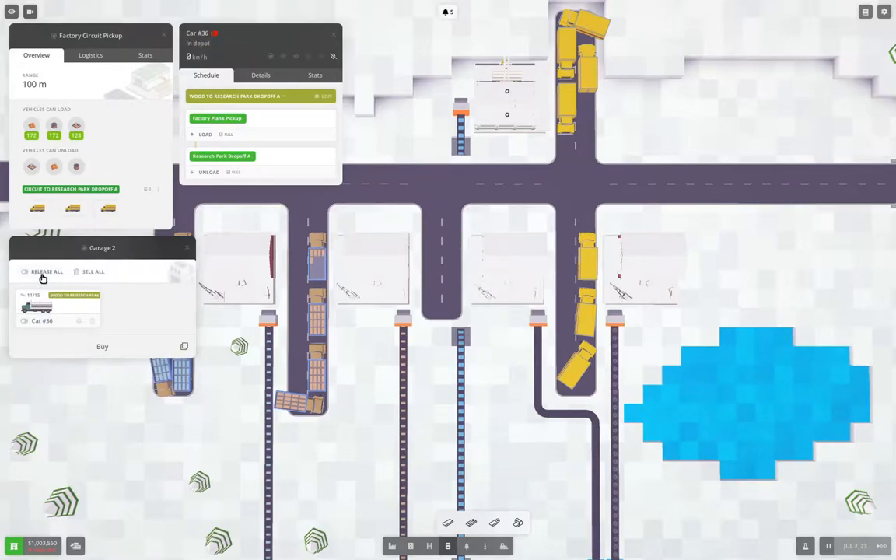
# Sell Car #36 from Garage 2 and confirm the sale
pyautogui.click(93, 272)
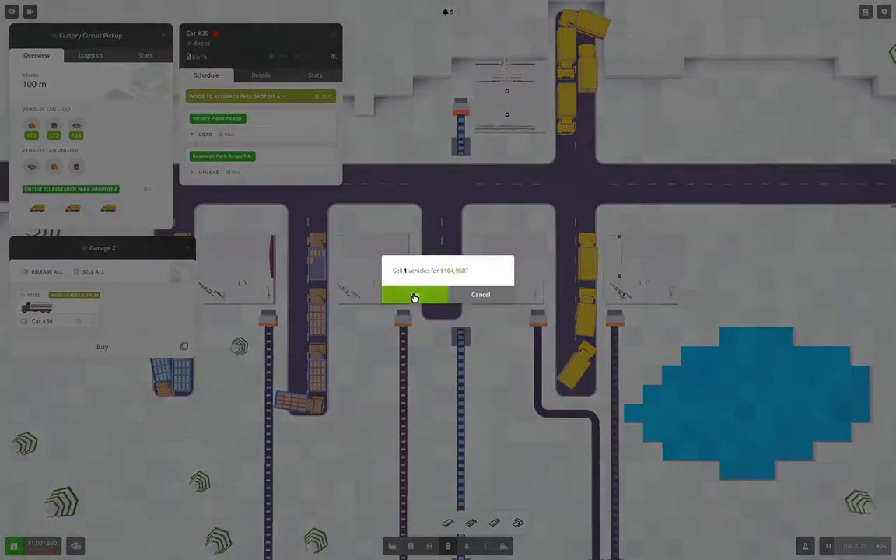
pyautogui.click(415, 295)
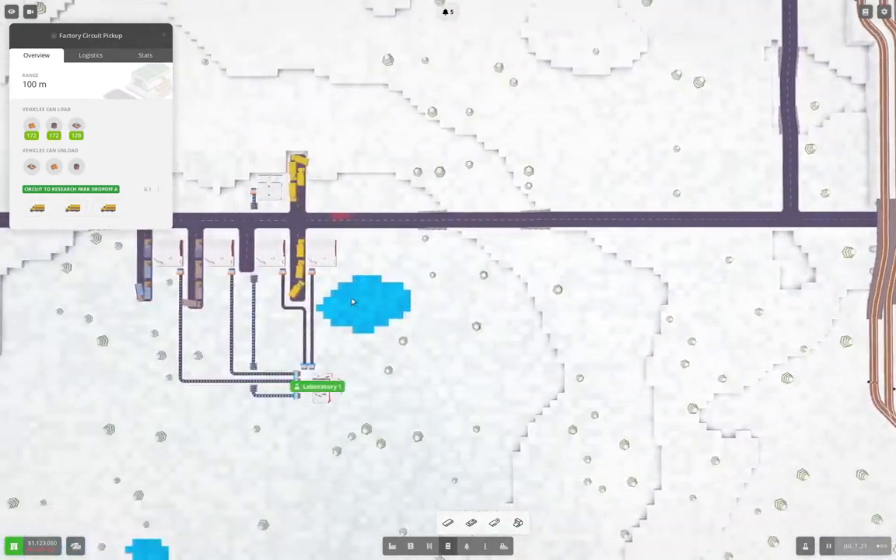
# Check Laboratory 1's Electronic Devices Production research, at 0 of 185 completed
pyautogui.click(323, 387)
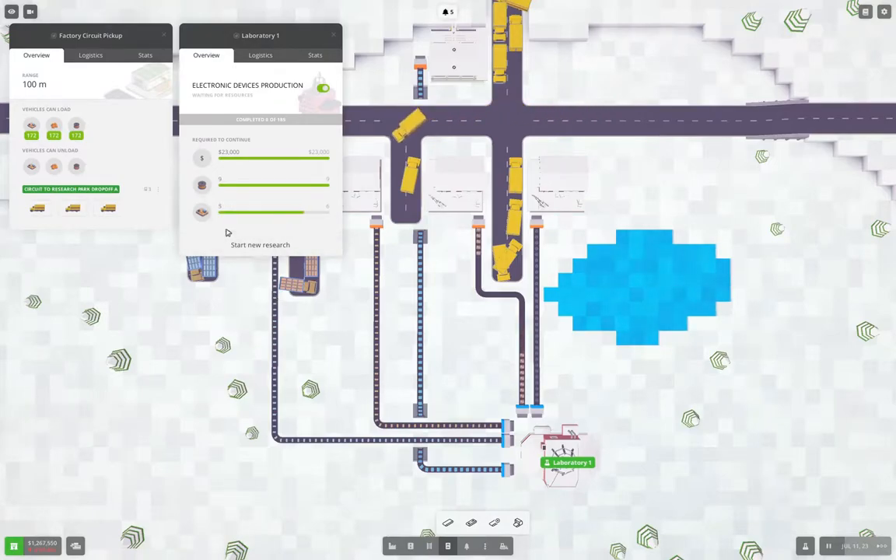
pyautogui.click(260, 244)
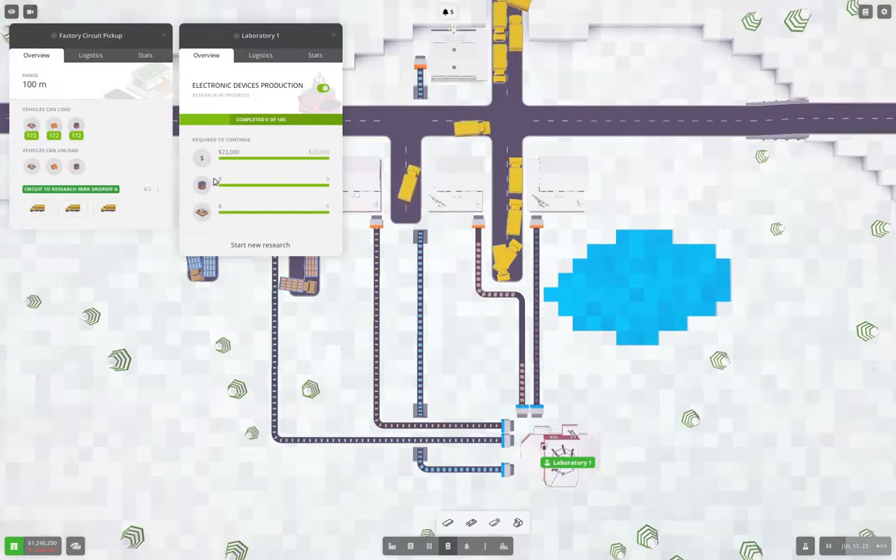
pyautogui.click(333, 34)
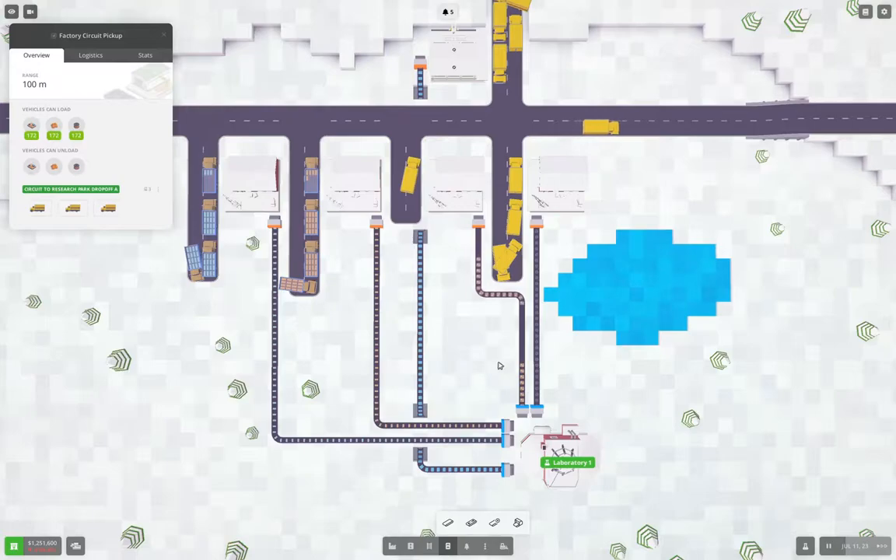
pyautogui.click(562, 455)
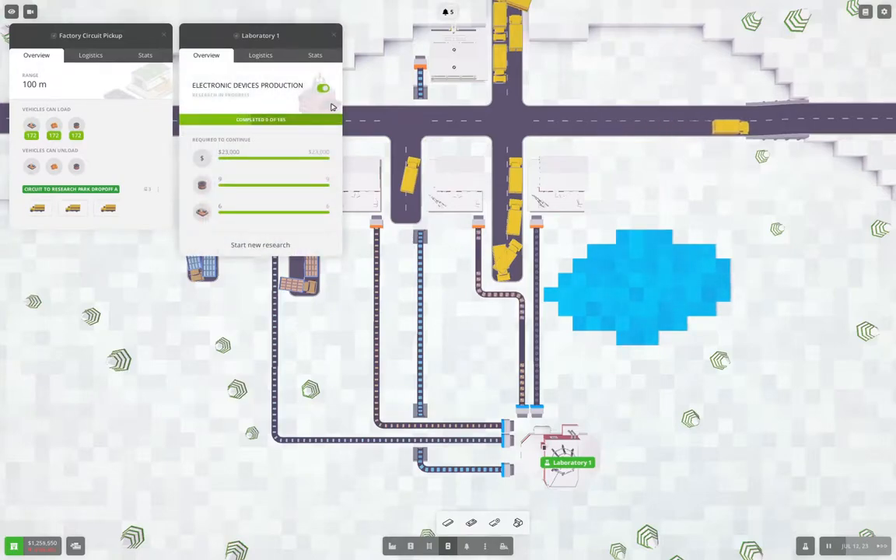
pyautogui.click(331, 35)
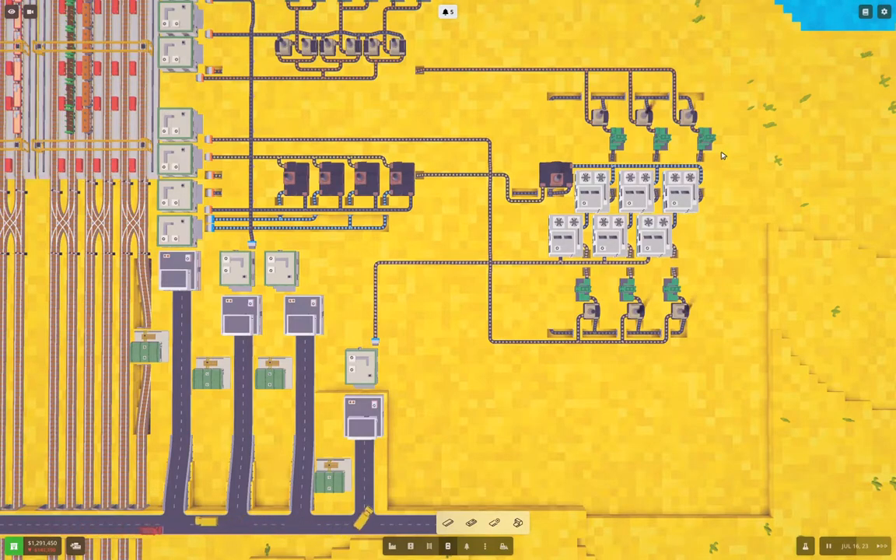
pyautogui.moveTo(428, 289)
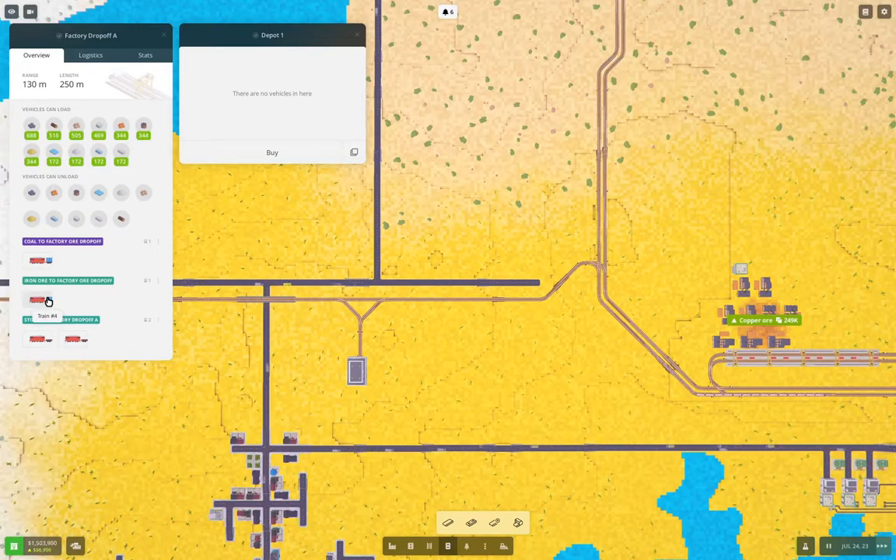
# Open the notifications list to see that New Madrid now accepts Sand
pyautogui.click(38, 301)
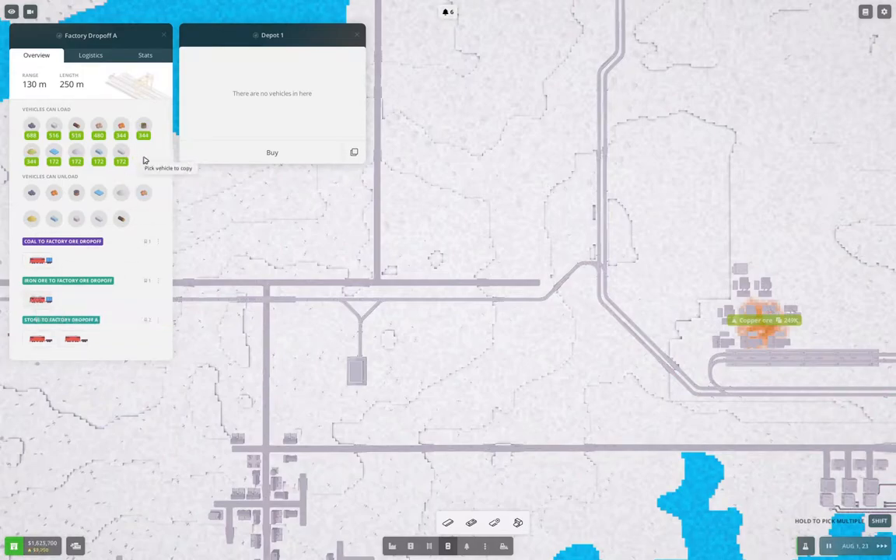
pyautogui.click(444, 11)
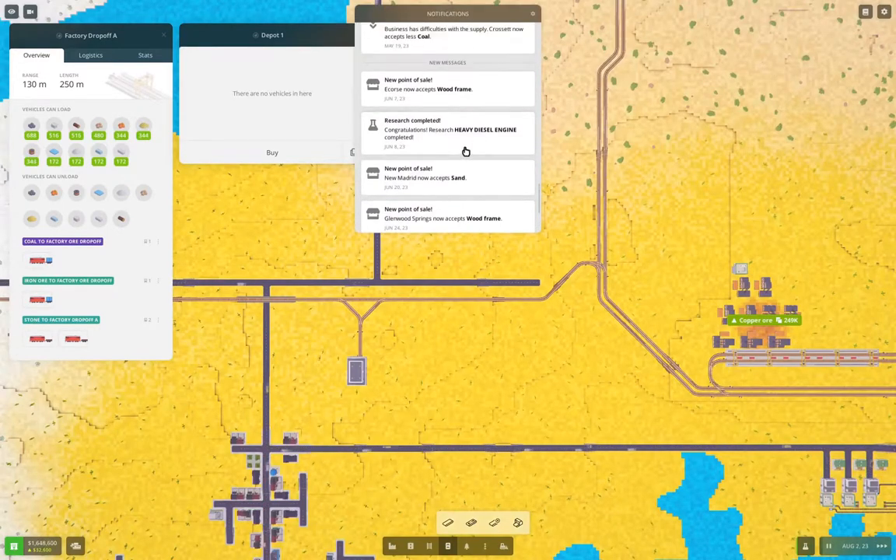
# Release Train #9 from Depot 1 onto the Iron Ore to Factory Ore Dropoff route
pyautogui.scroll(-3)
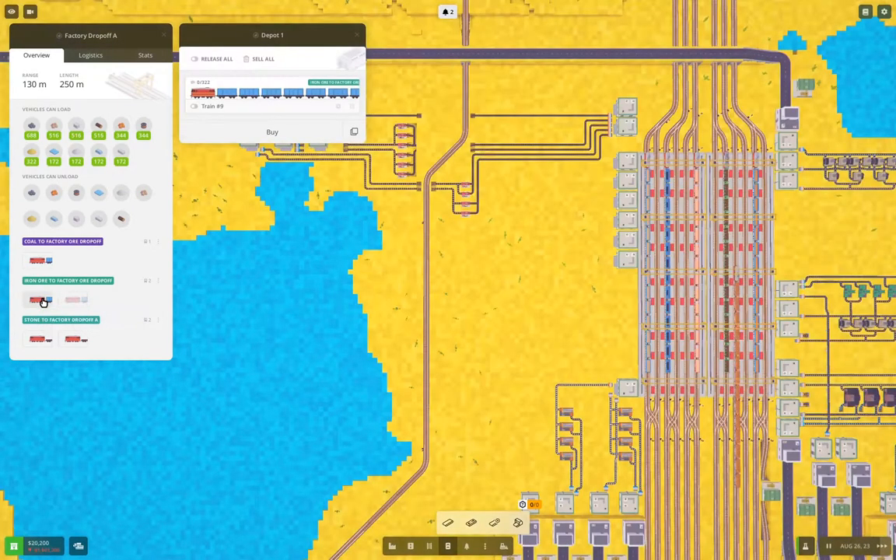
pyautogui.click(263, 58)
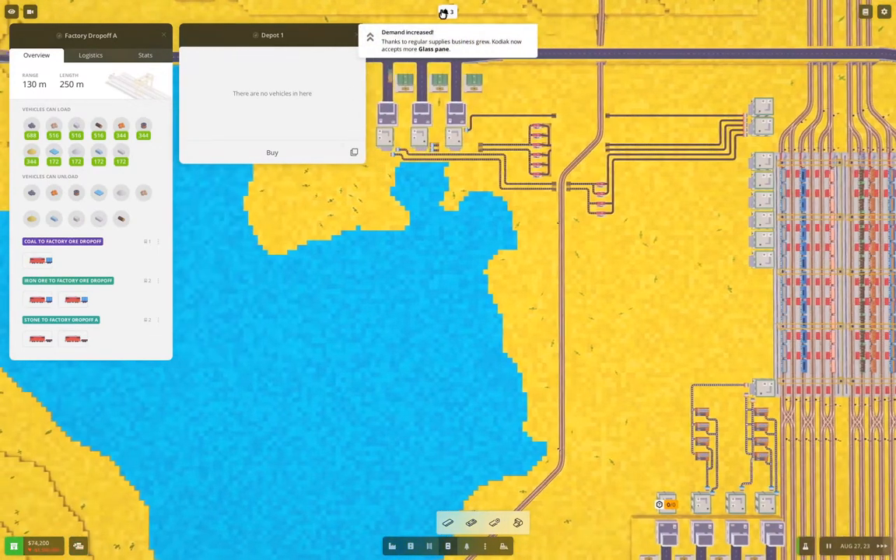
# Read the notifications and close the empty Depot 1 window
pyautogui.click(442, 13)
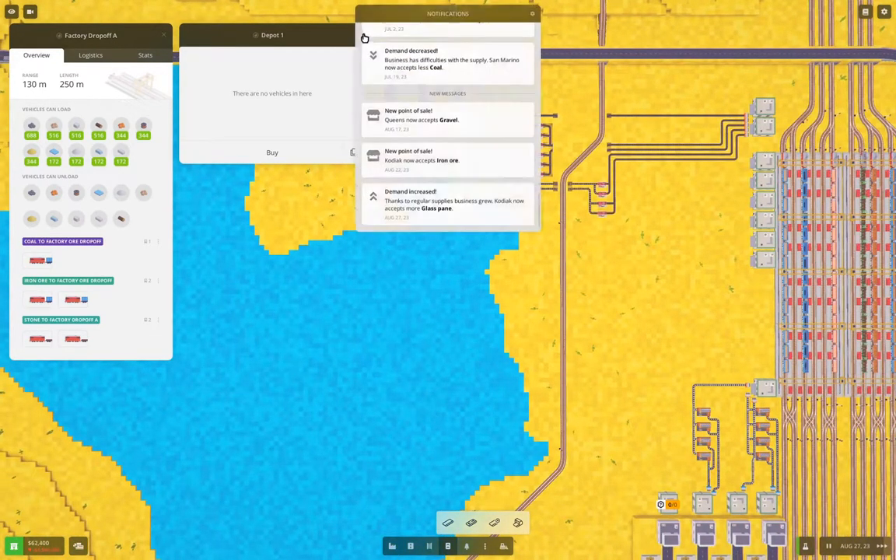
pyautogui.click(531, 13)
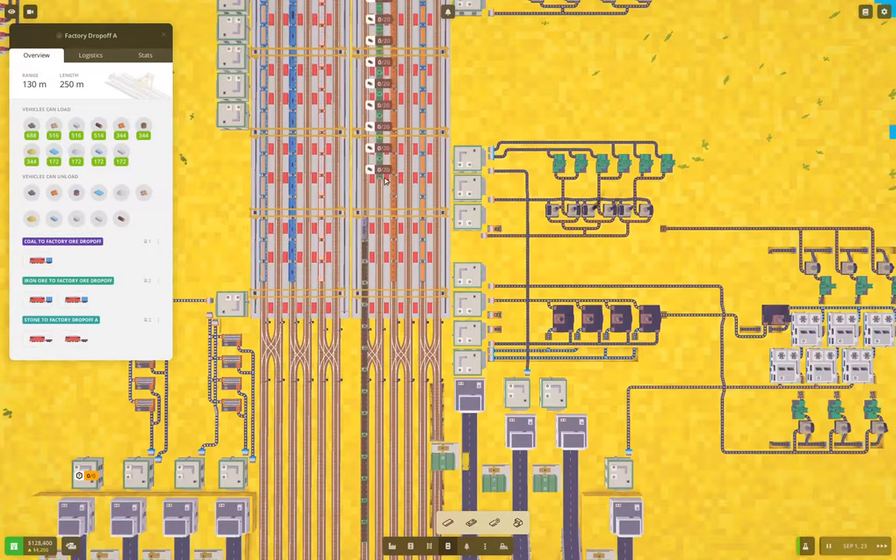
pyautogui.moveTo(214, 58)
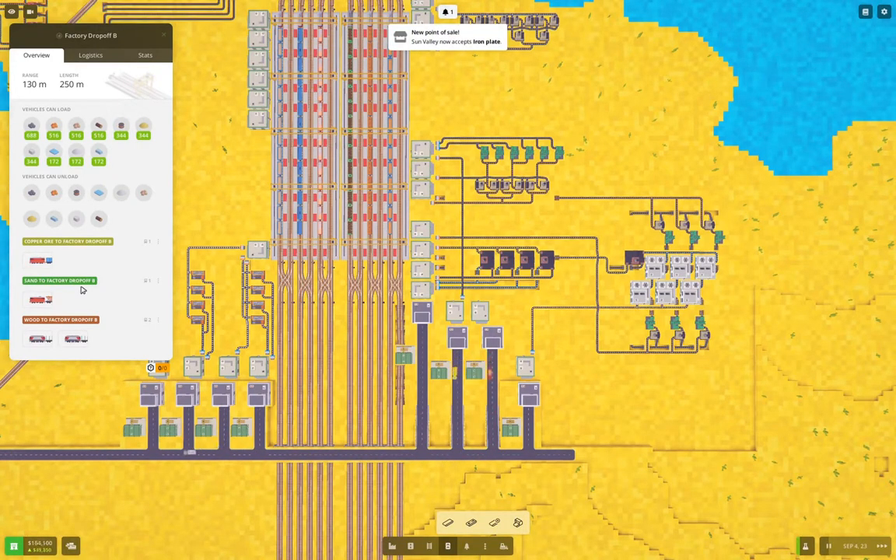
# Inspect the Sand to Factory Dropoff B route in Factory Dropoff B's details
pyautogui.click(162, 36)
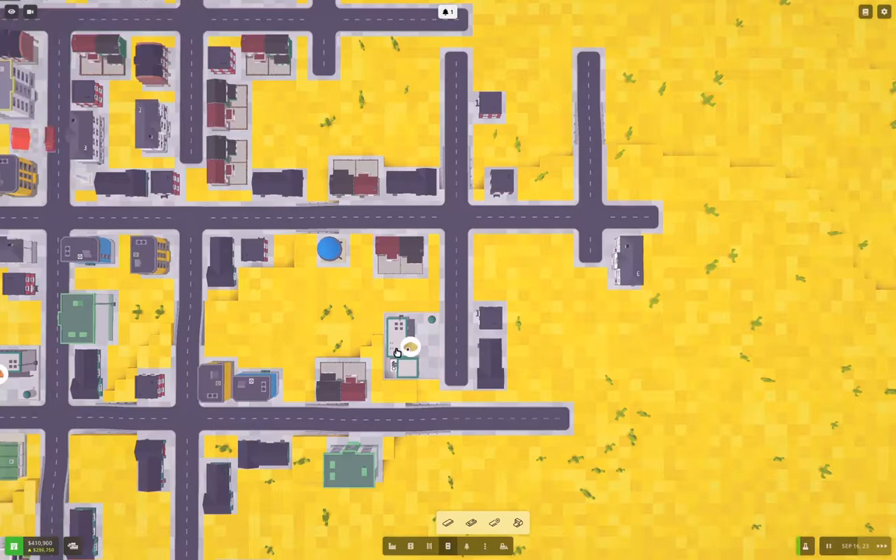
# Inspect the town's industrial building, which shows sand demand 0/130 with nothing delivered
pyautogui.click(401, 343)
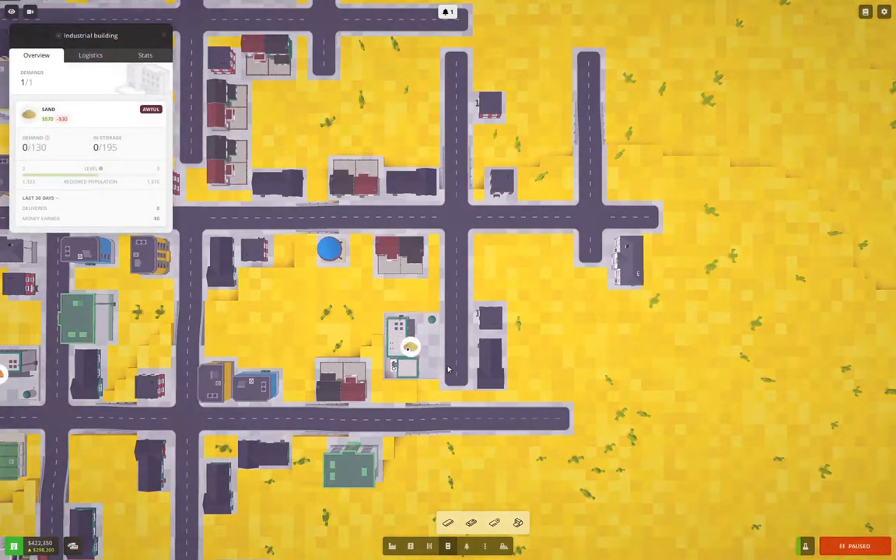
pyautogui.moveTo(397, 553)
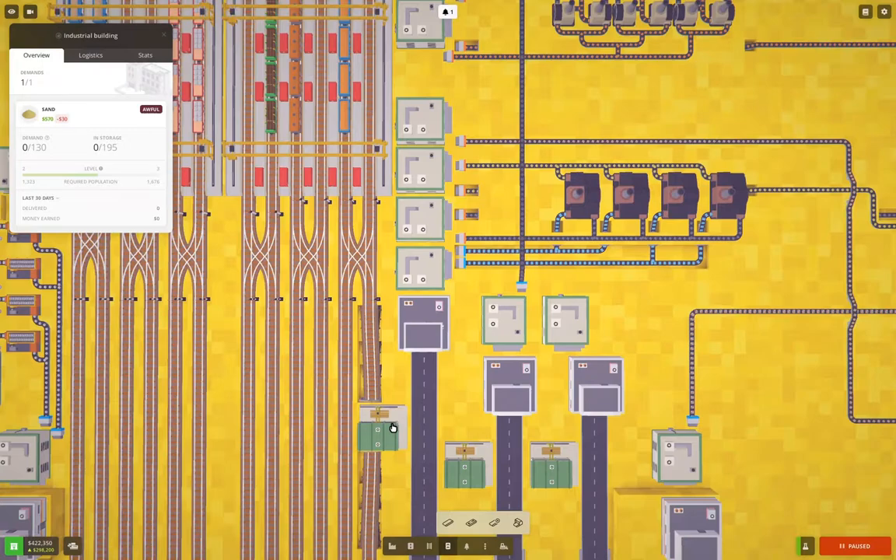
# Inspect the factory pickup warehouses, ending on Factory Copper Ore Pickup's details
pyautogui.click(378, 431)
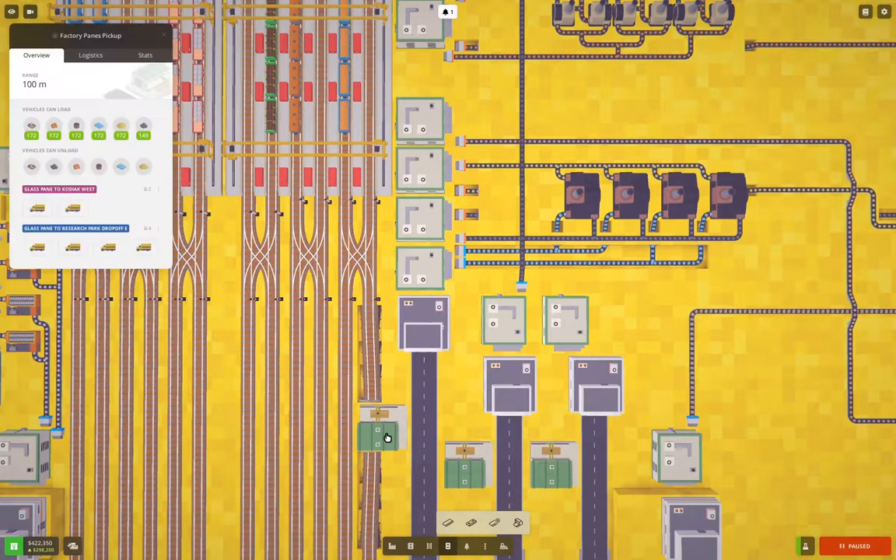
pyautogui.click(465, 469)
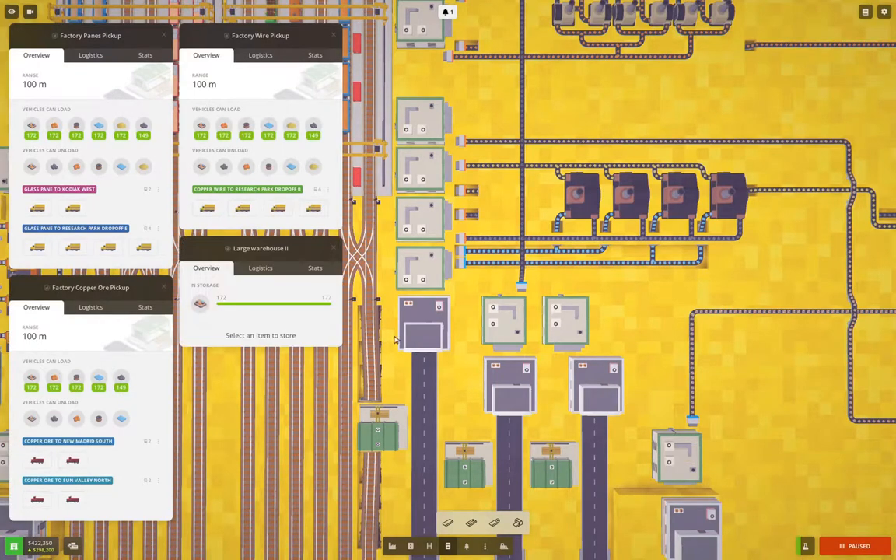
pyautogui.click(334, 248)
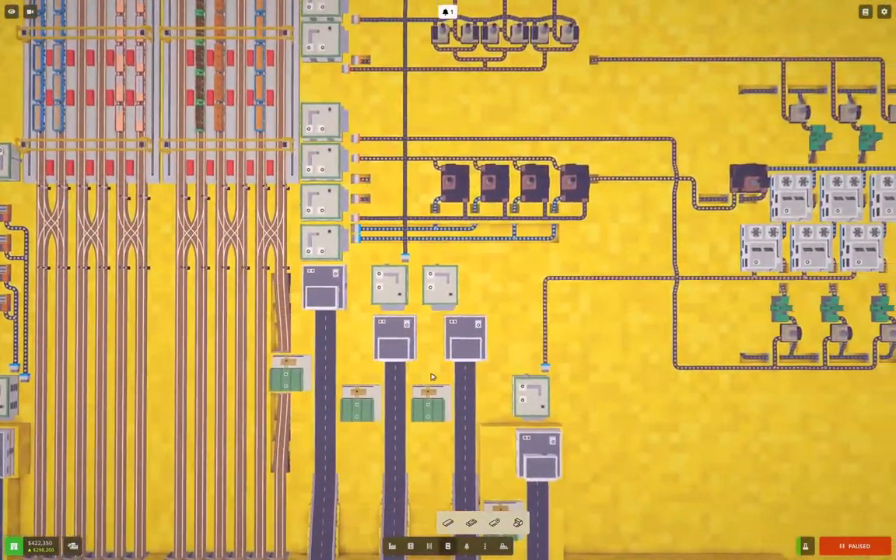
pyautogui.click(410, 407)
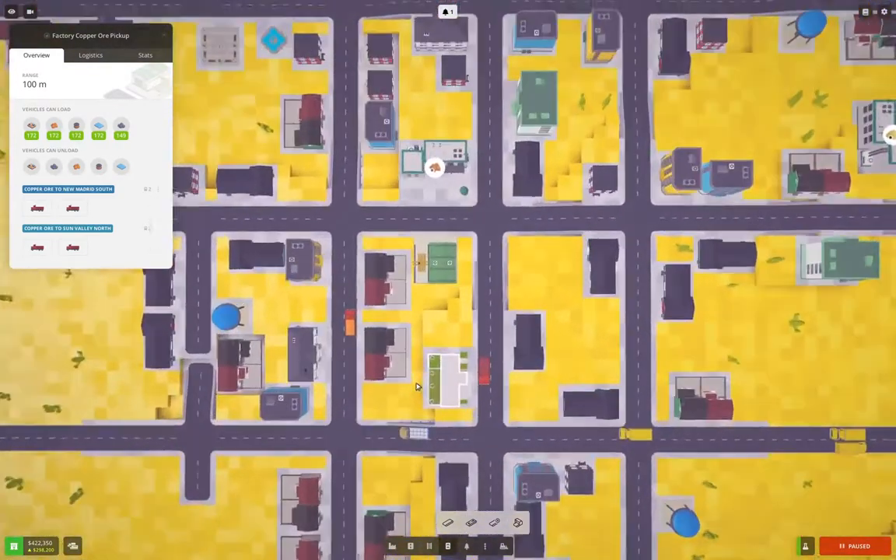
# View copper ore truck Car #138's schedule, then close its window and the copper ore pickup's
pyautogui.click(345, 313)
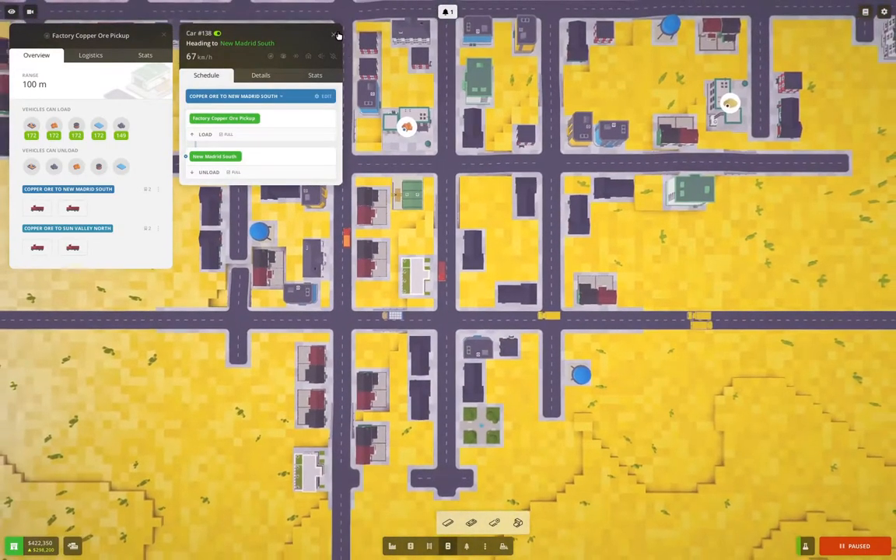
pyautogui.click(337, 35)
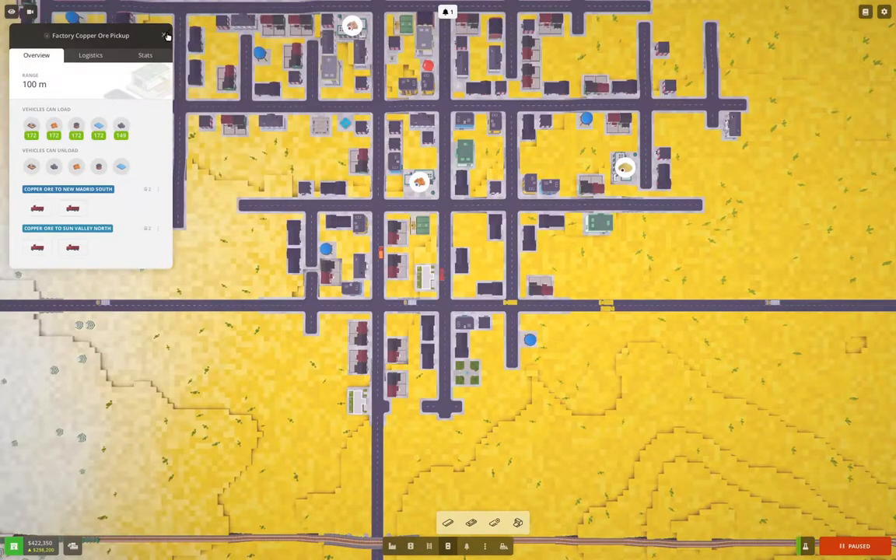
pyautogui.click(167, 36)
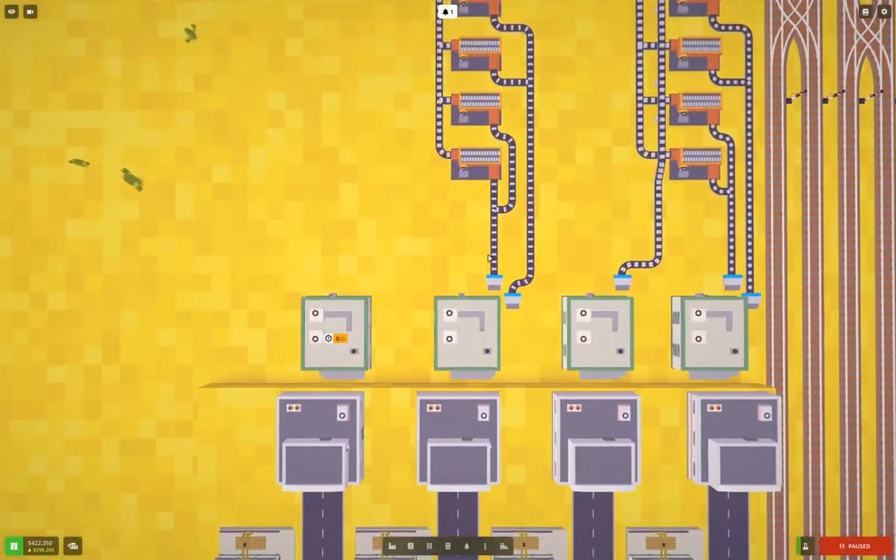
# Open the Build > Warehouses catalogue beside the factory station, listing Large Warehouse II to Warehouse
pyautogui.click(336, 339)
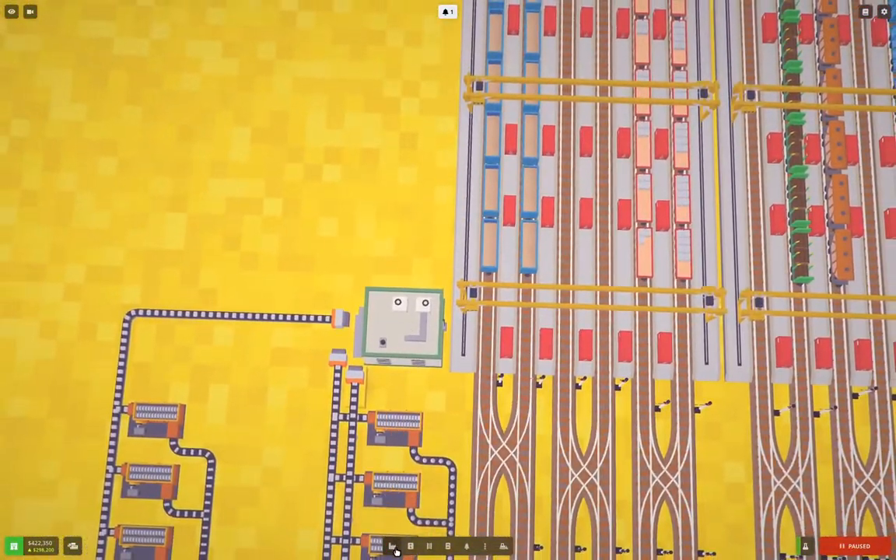
pyautogui.click(398, 545)
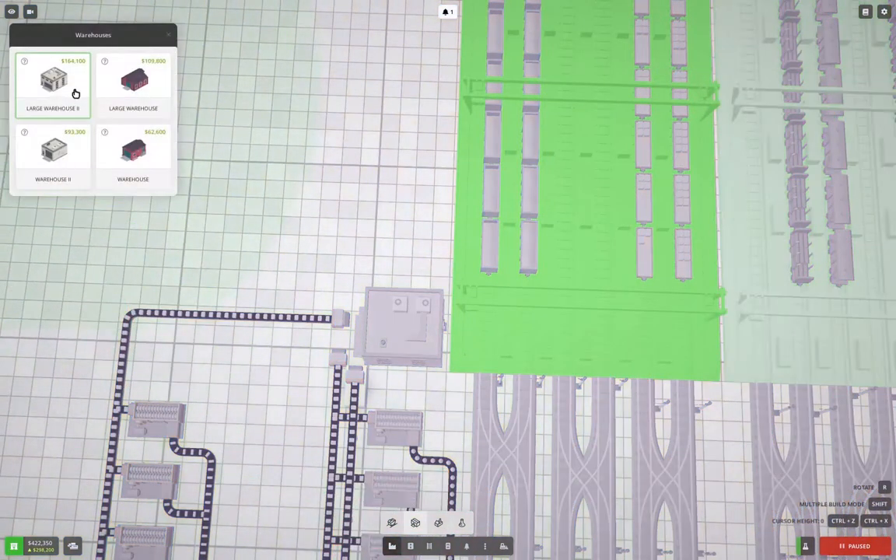
# Place a Large Warehouse II beside New Madrid Transfer in front of the factory
pyautogui.click(54, 82)
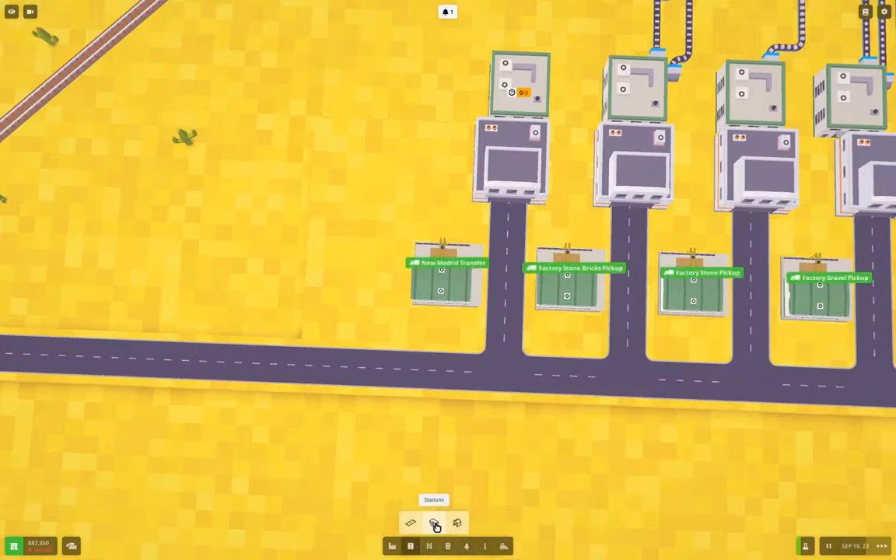
pyautogui.click(433, 522)
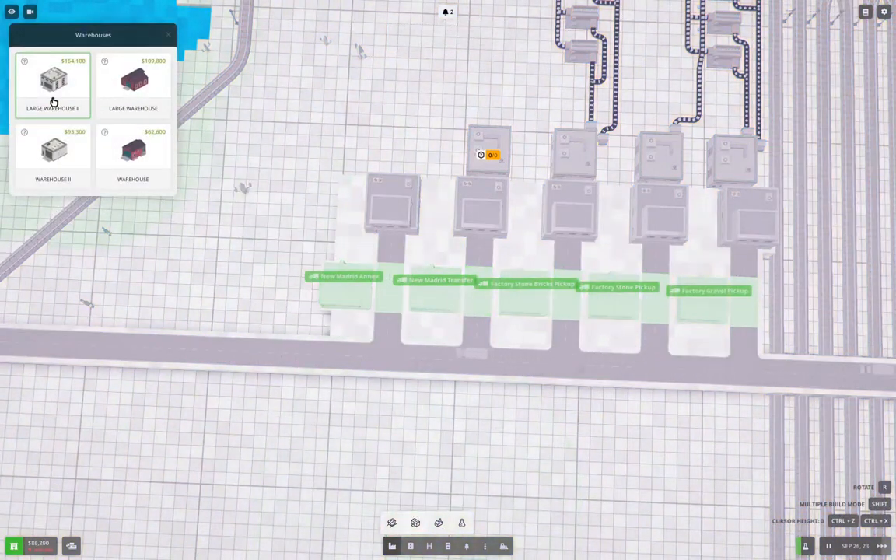
# Open the New Madrid Annex warehouse's info window showing its 100 m range
pyautogui.click(52, 79)
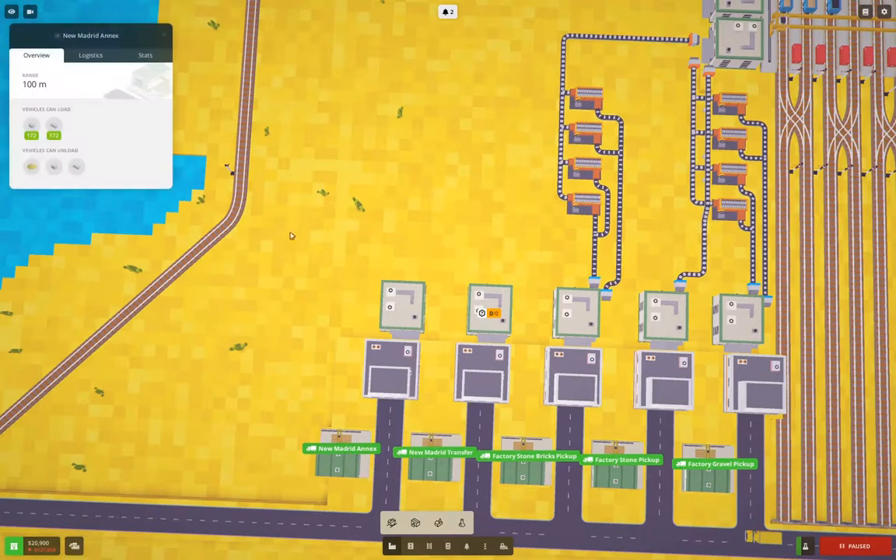
# Rename the new warehouse by the factory to 'Factory Sand Pickup'
pyautogui.click(94, 35)
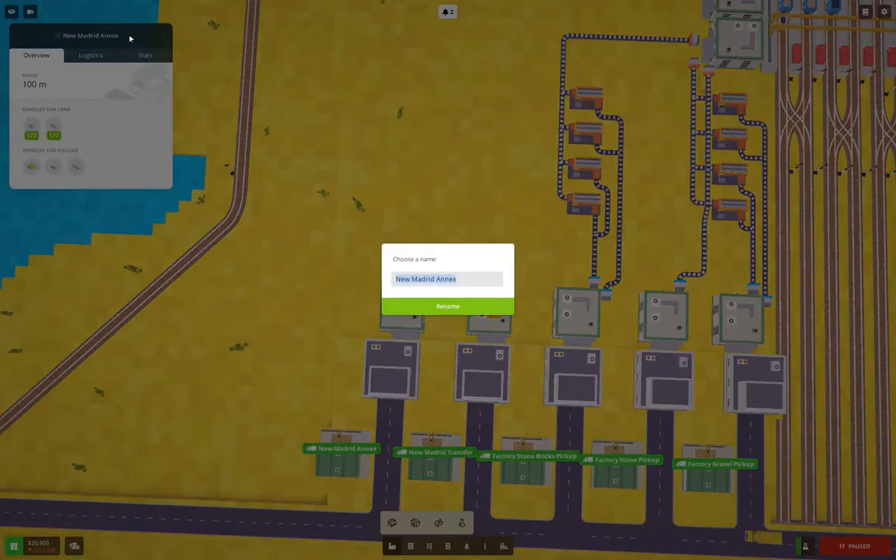
pyautogui.write('Factirt Sab')
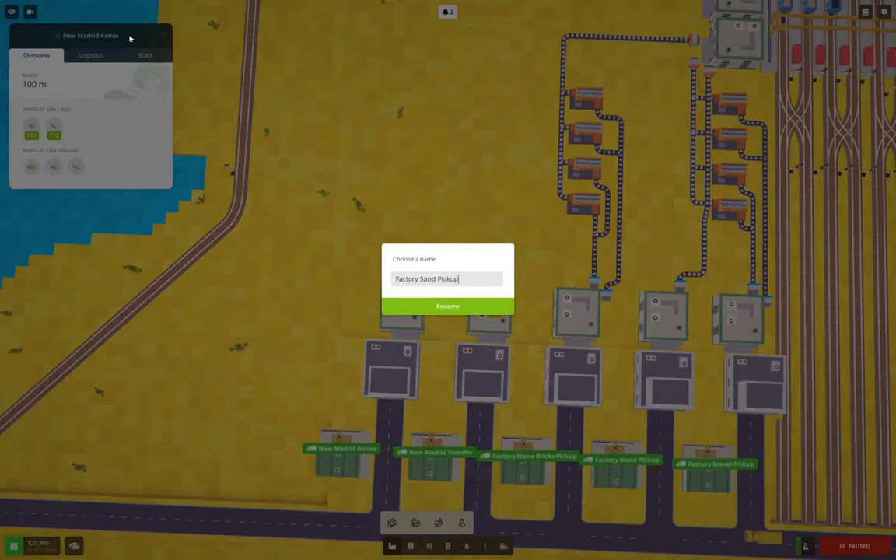
pyautogui.click(447, 305)
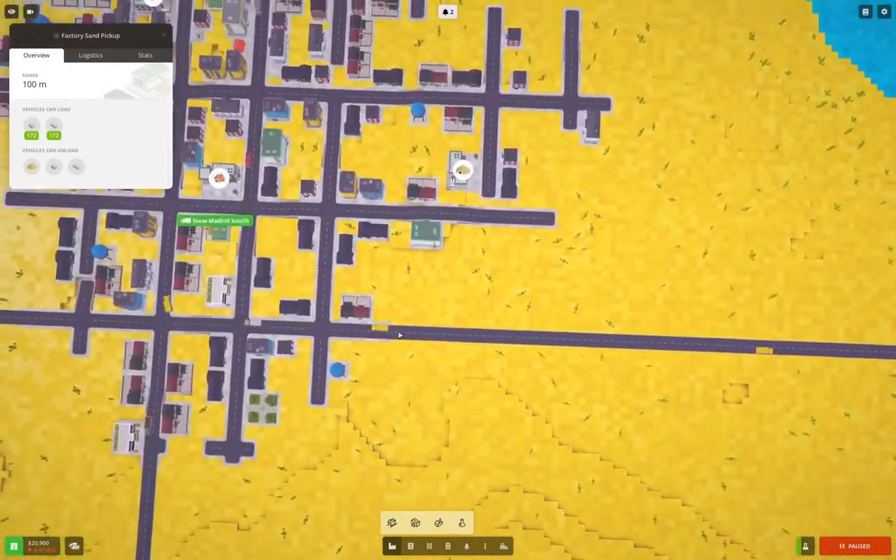
# Open the details of New Madrid's building demanding sand (0 of 130)
pyautogui.click(458, 172)
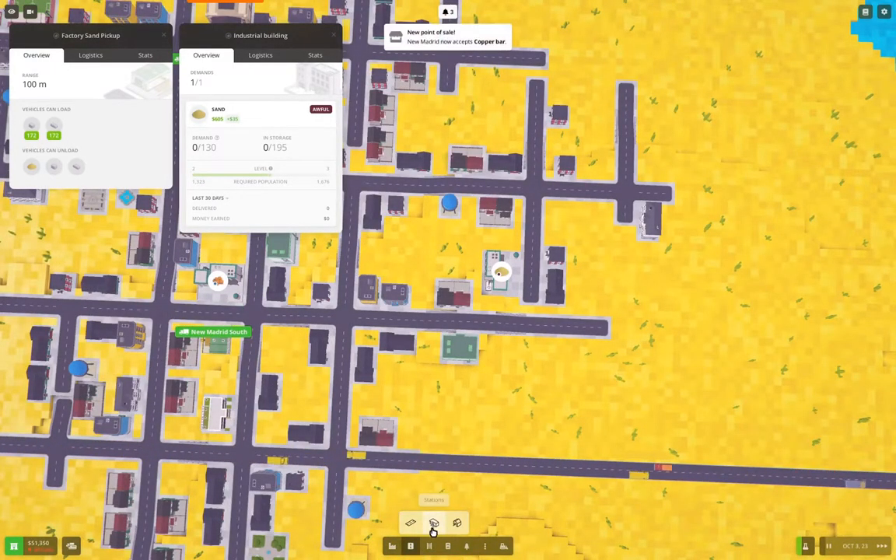
pyautogui.click(431, 521)
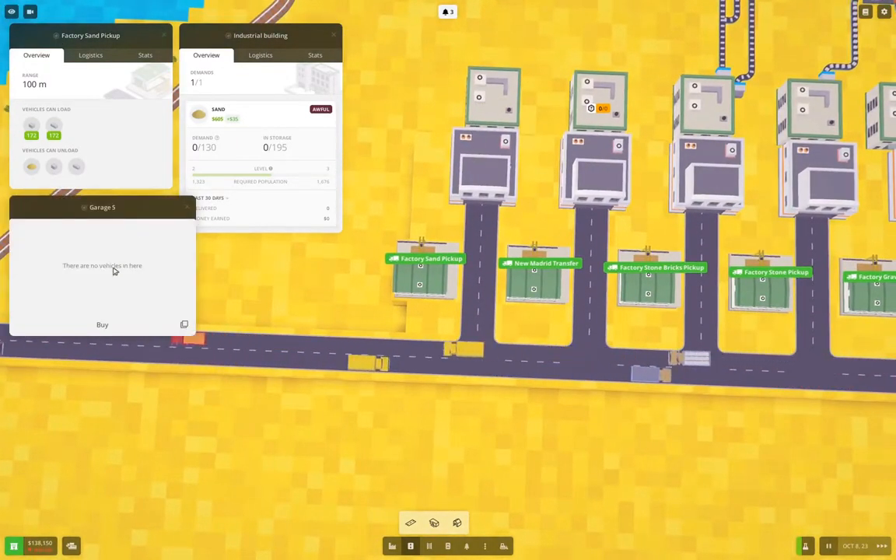
# Buy an L 8000 sand truck, Car #36, for Garage 5 using the Sand filter
pyautogui.click(102, 325)
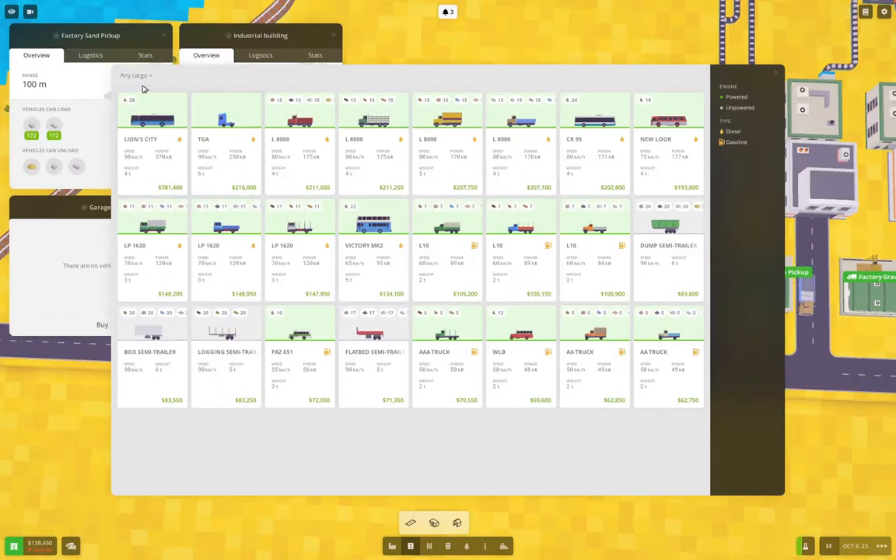
pyautogui.click(137, 77)
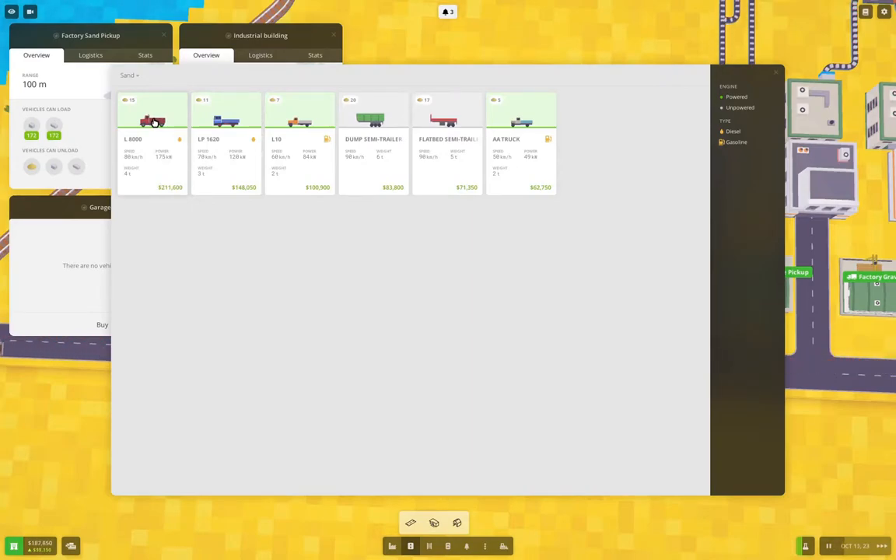
pyautogui.click(149, 121)
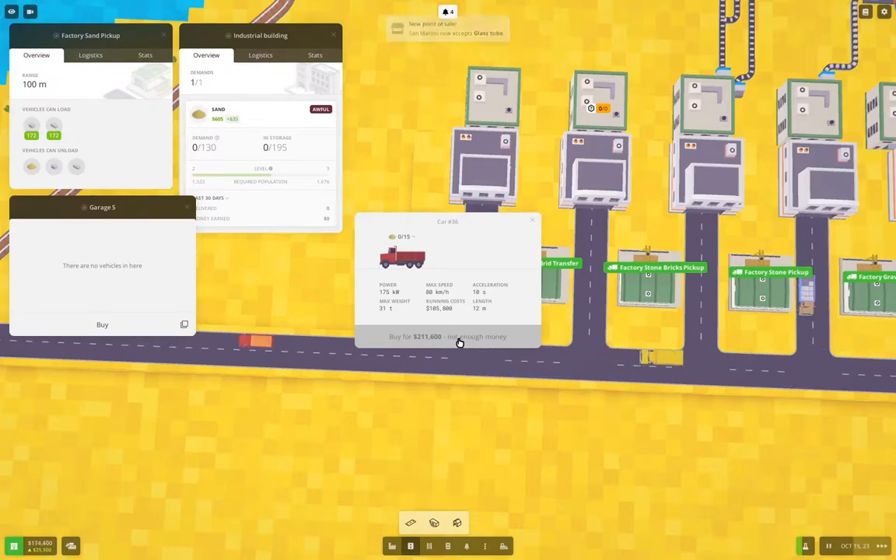
pyautogui.click(447, 336)
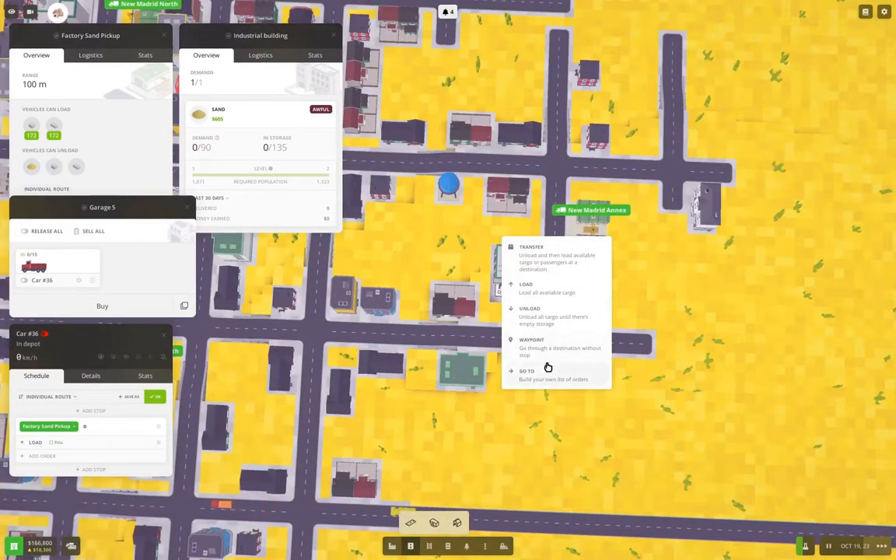
# Route Car #36 from Factory Sand Pickup to New Madrid Annex, saved as 'Sand to New Madrid Annex'
pyautogui.click(529, 308)
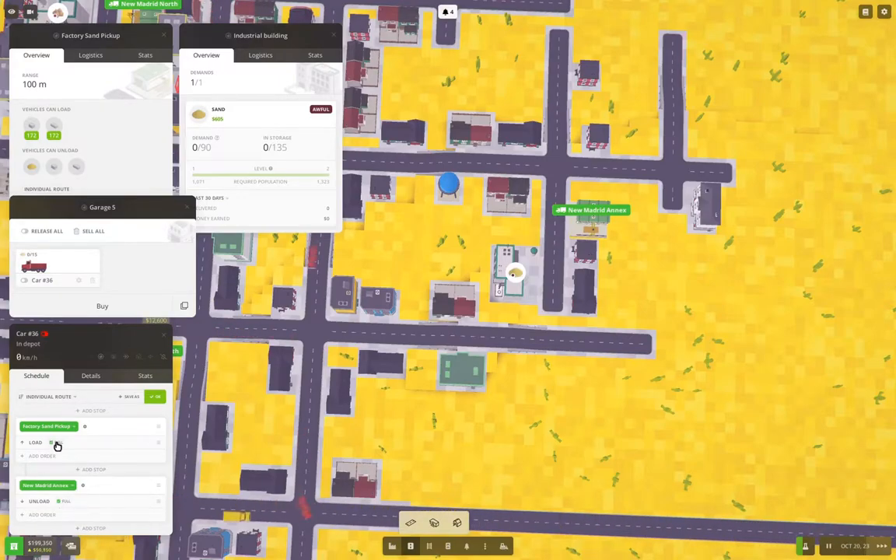
pyautogui.click(131, 397)
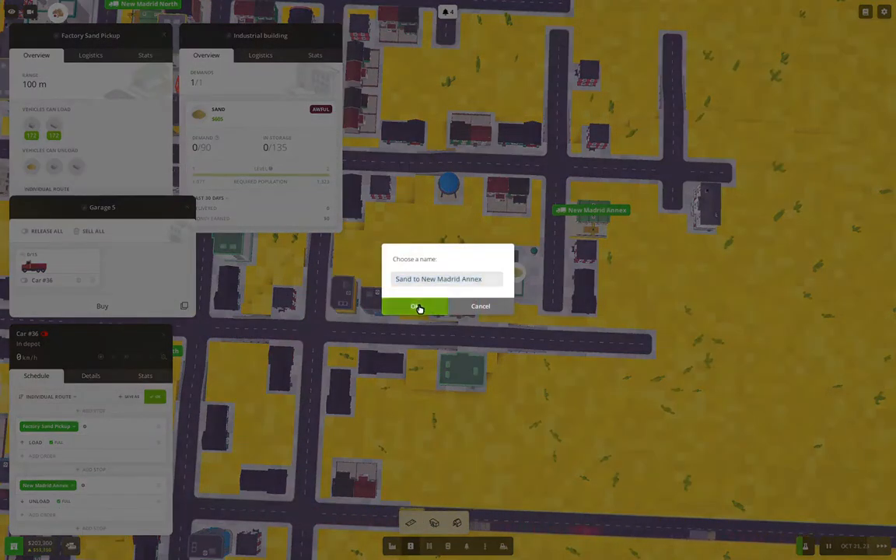
pyautogui.click(417, 306)
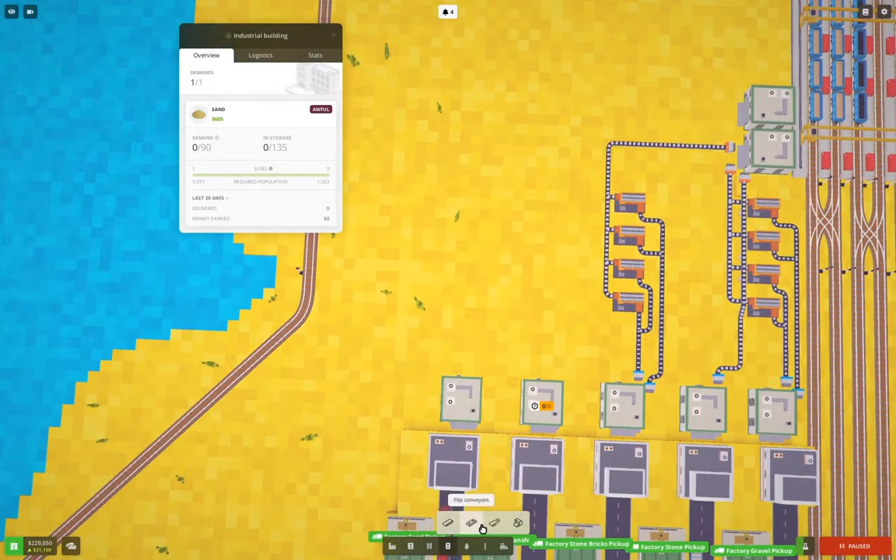
# Put a connector on Factory Sand Pickup and run a conveyor from the factory output to it
pyautogui.click(492, 523)
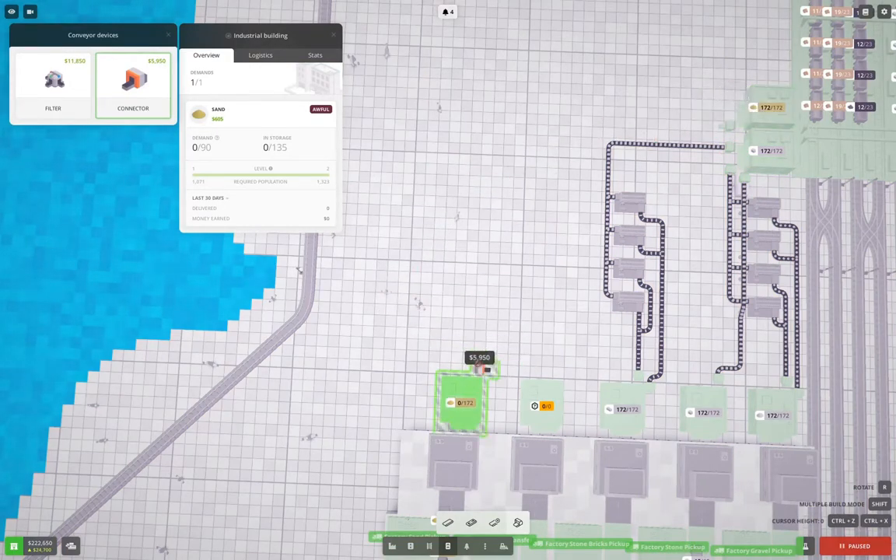
pyautogui.click(478, 377)
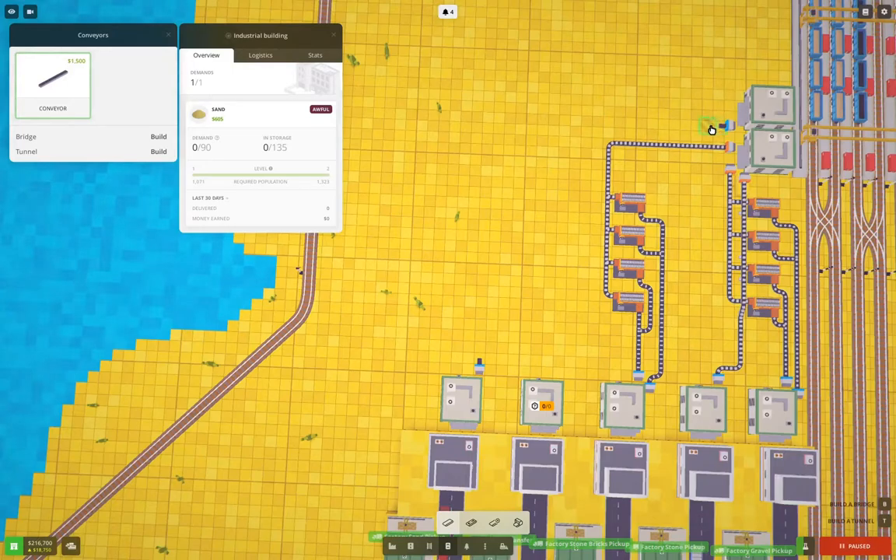
pyautogui.moveTo(712, 130); pyautogui.dragTo(483, 342)
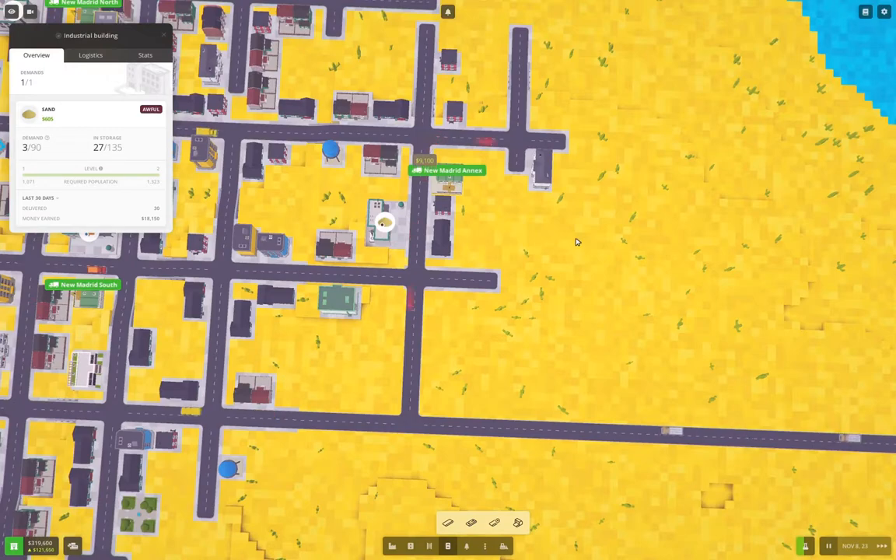
pyautogui.moveTo(550, 320)
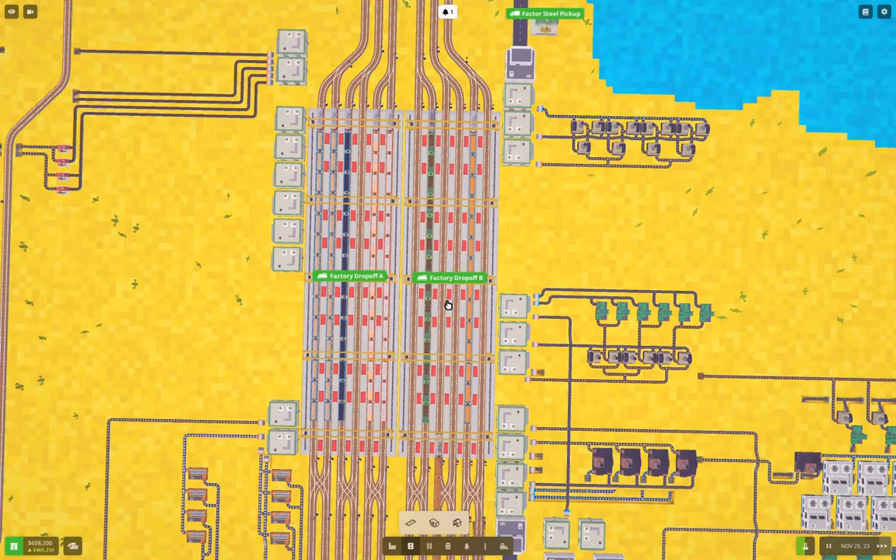
# View Laboratory 1's Electronic Devices Production research progress, at 90 of 185
pyautogui.scroll(-3)
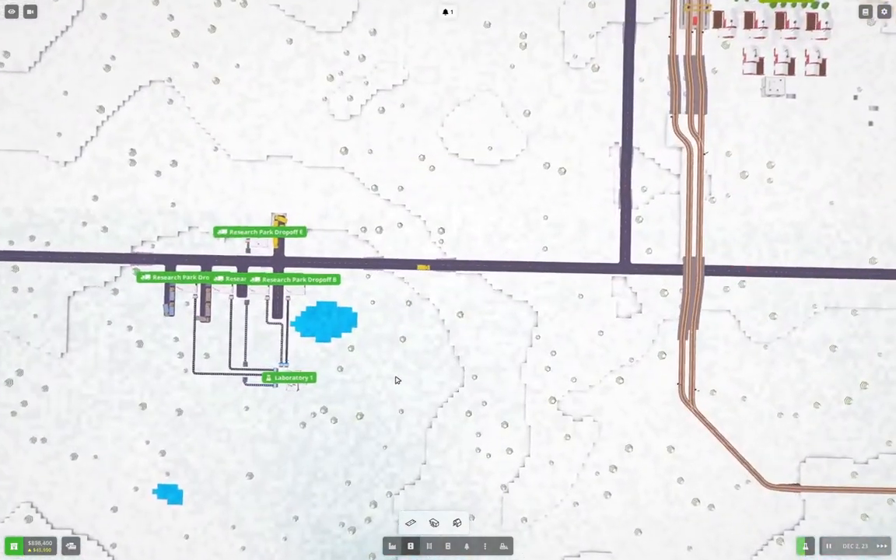
pyautogui.click(290, 379)
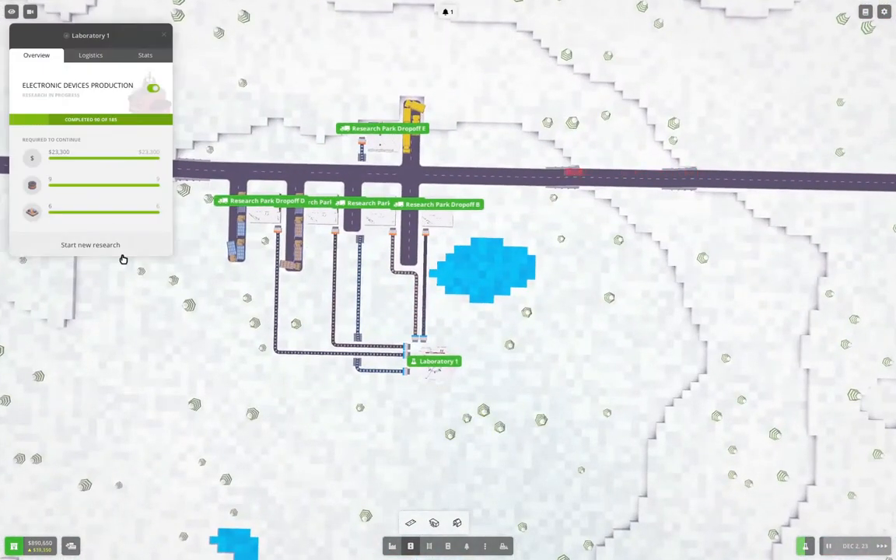